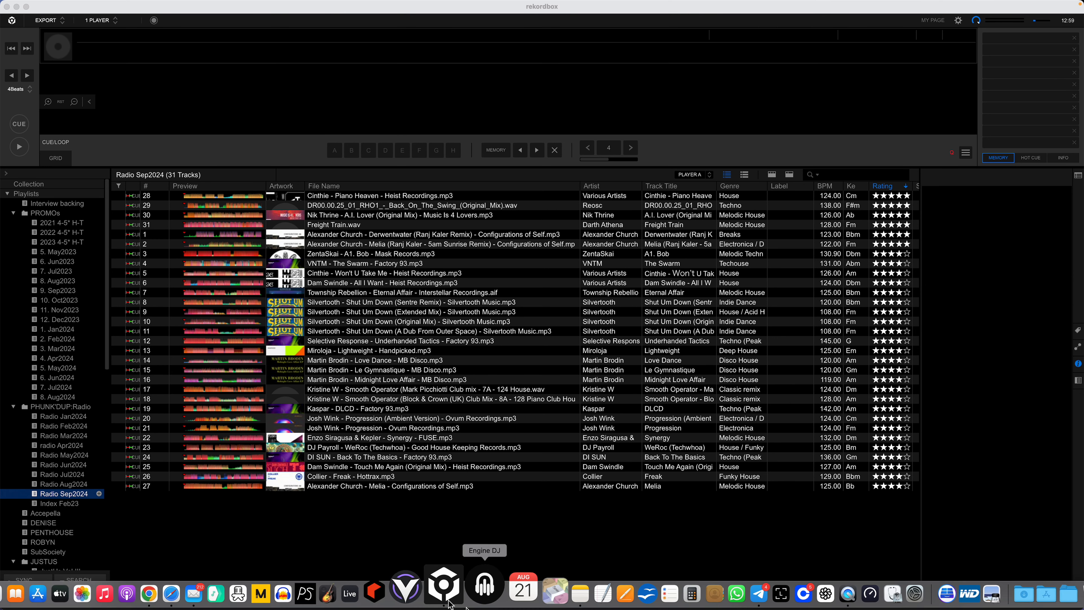
mouse_move(455, 582)
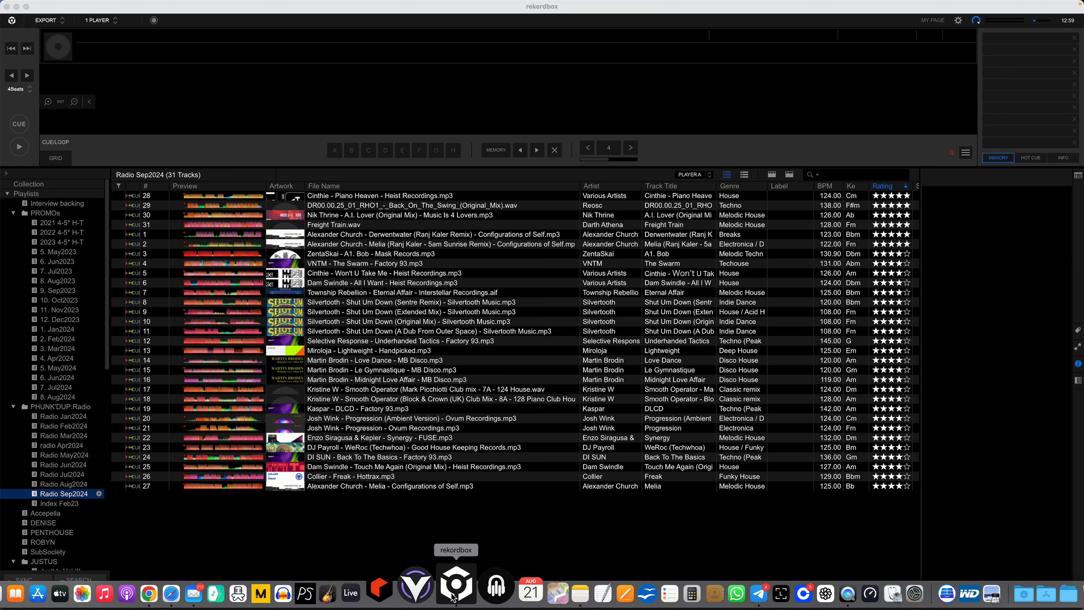
mouse_move(155, 586)
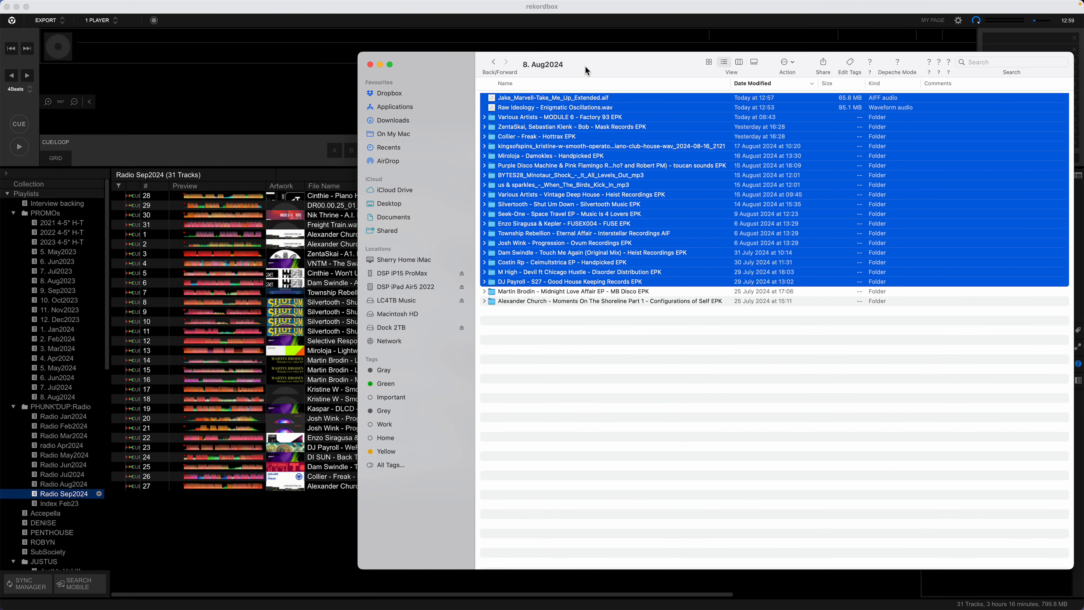
mouse_move(581, 114)
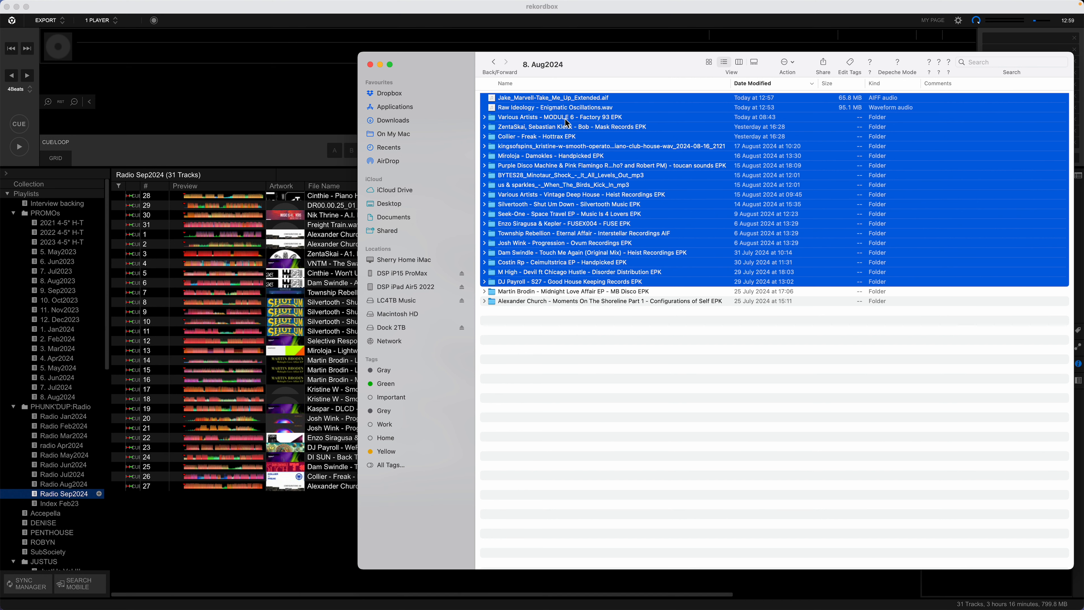
mouse_move(15, 13)
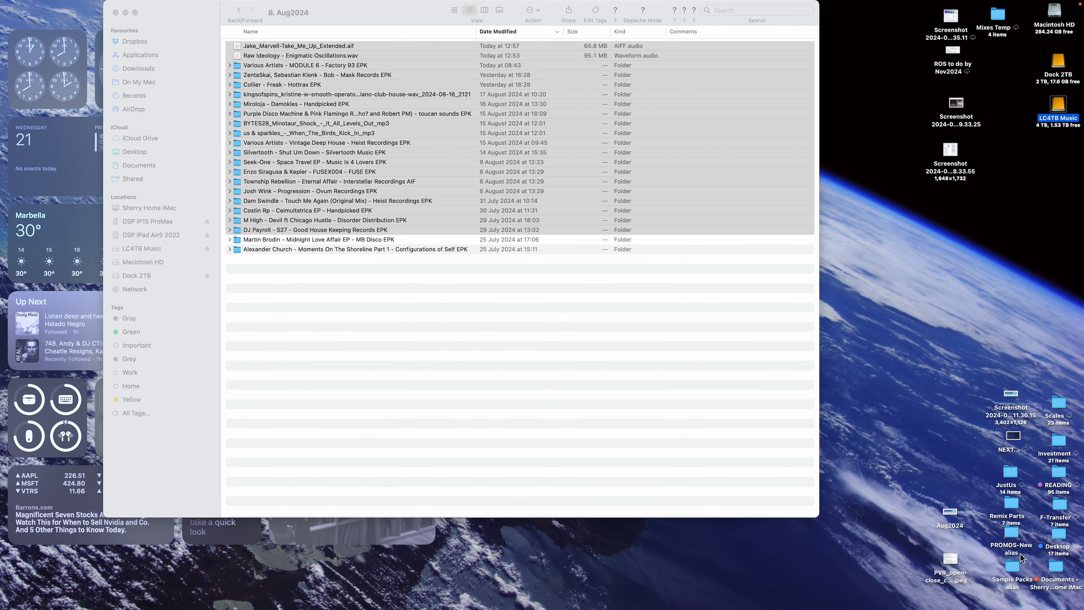
- Browse PROMOS-New in Finder with 8. Aug2024 collapsed so only the 2024 month folders show
double_click(1010, 530)
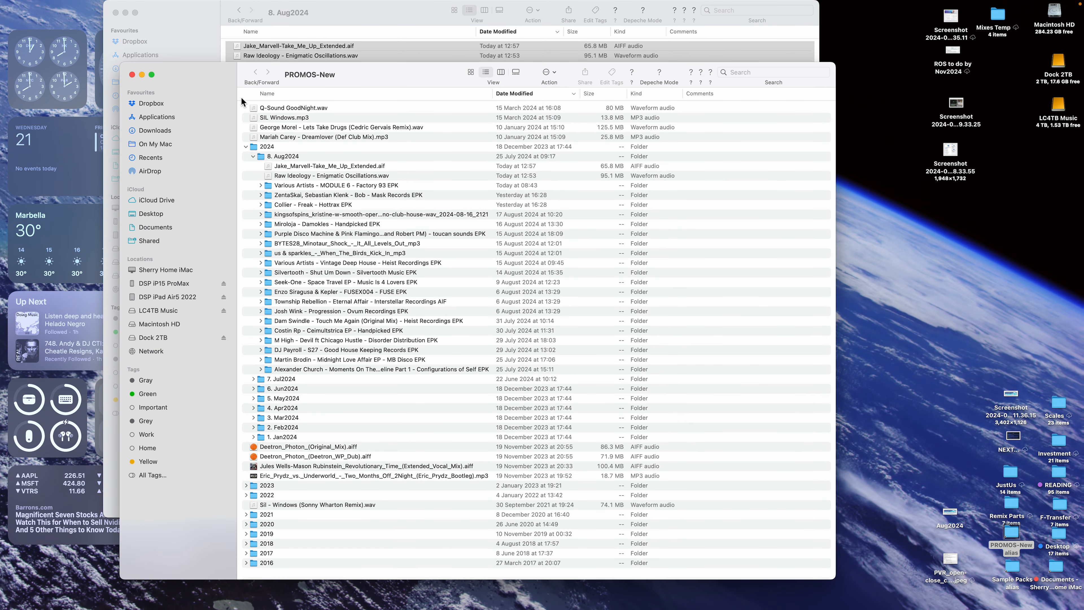
left_click(253, 156)
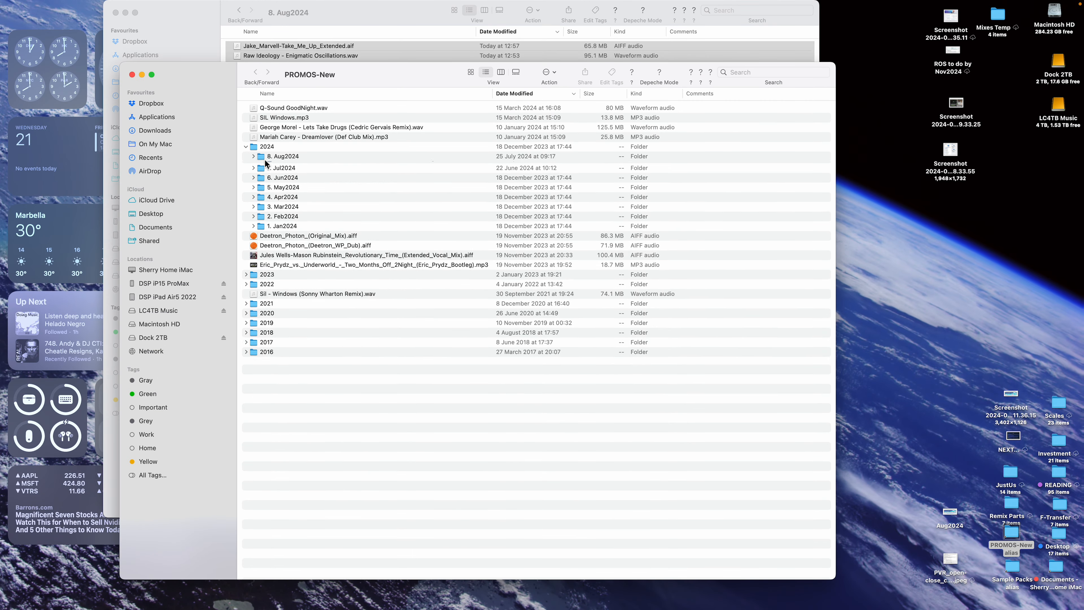
left_click(267, 146)
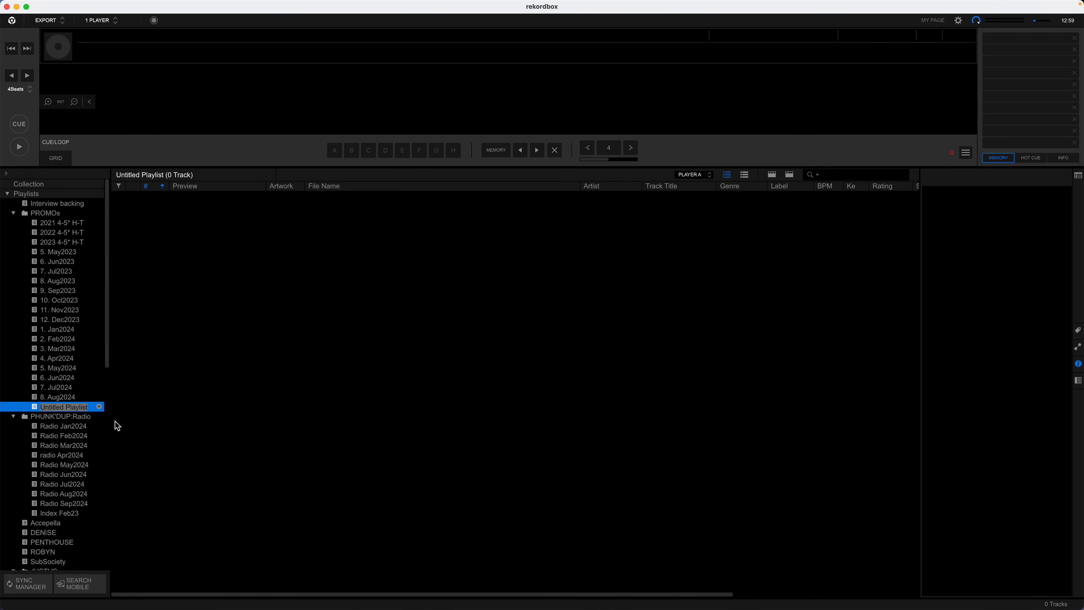
- Name the new PROMOs playlist 9. Sep2024, then show the 58-track 8. Aug2024 playlist
type("9.")
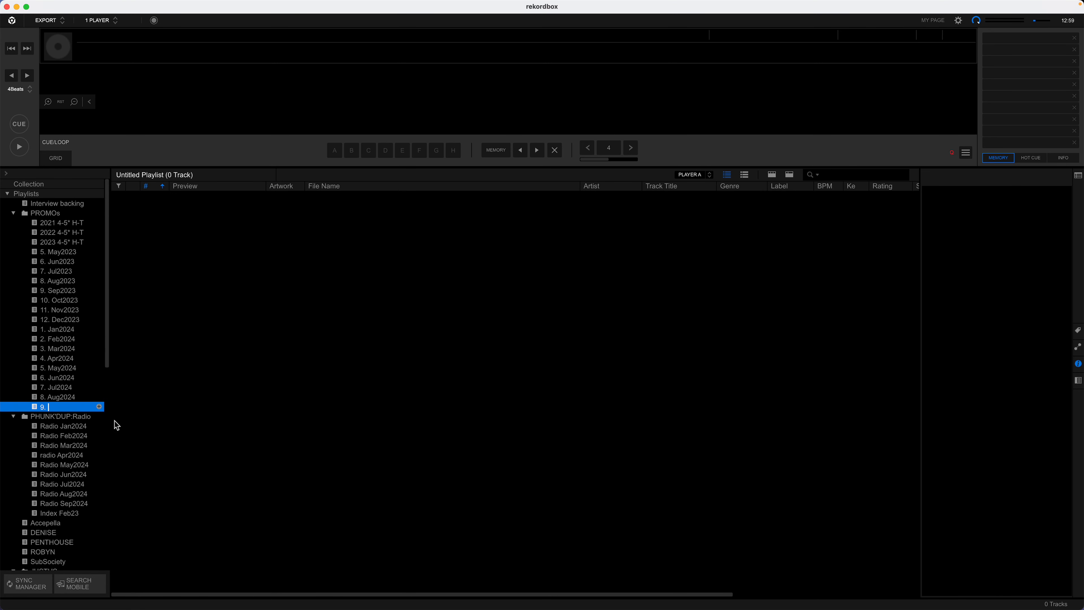
type("Sep2024")
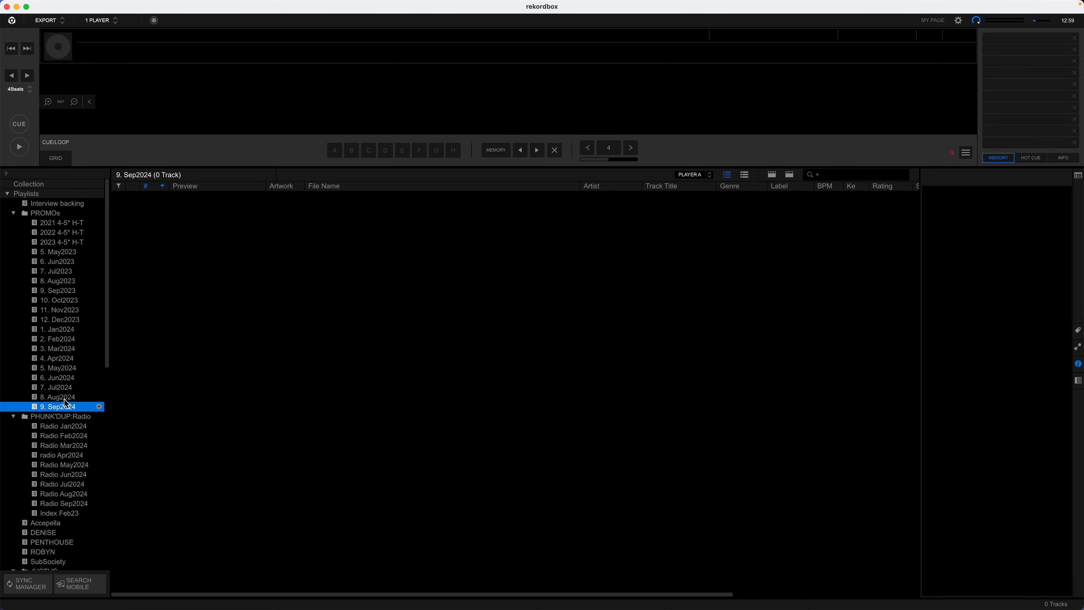
left_click(58, 397)
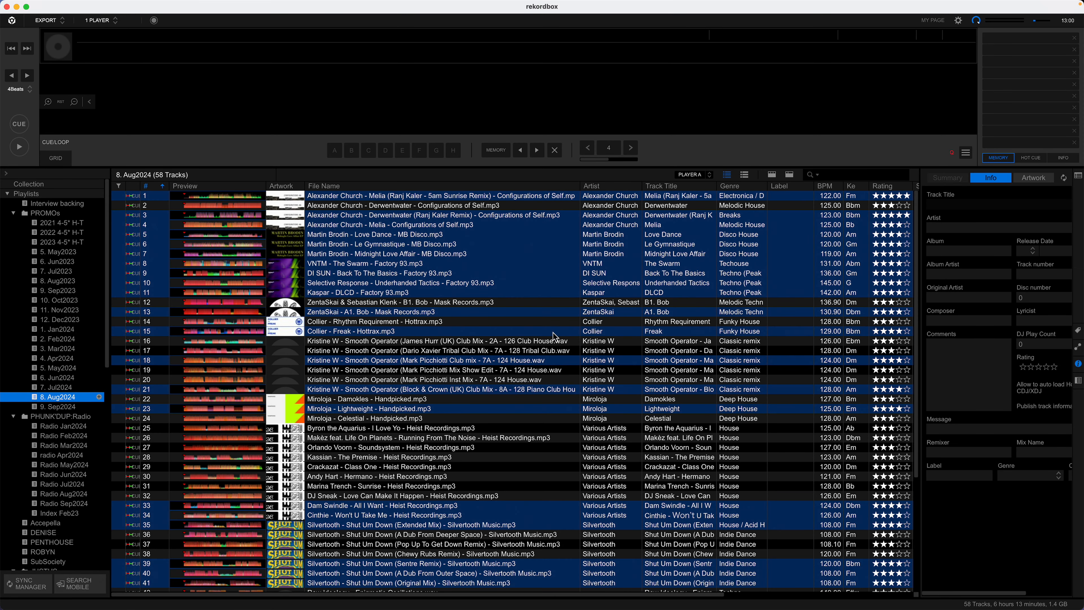
mouse_move(442, 236)
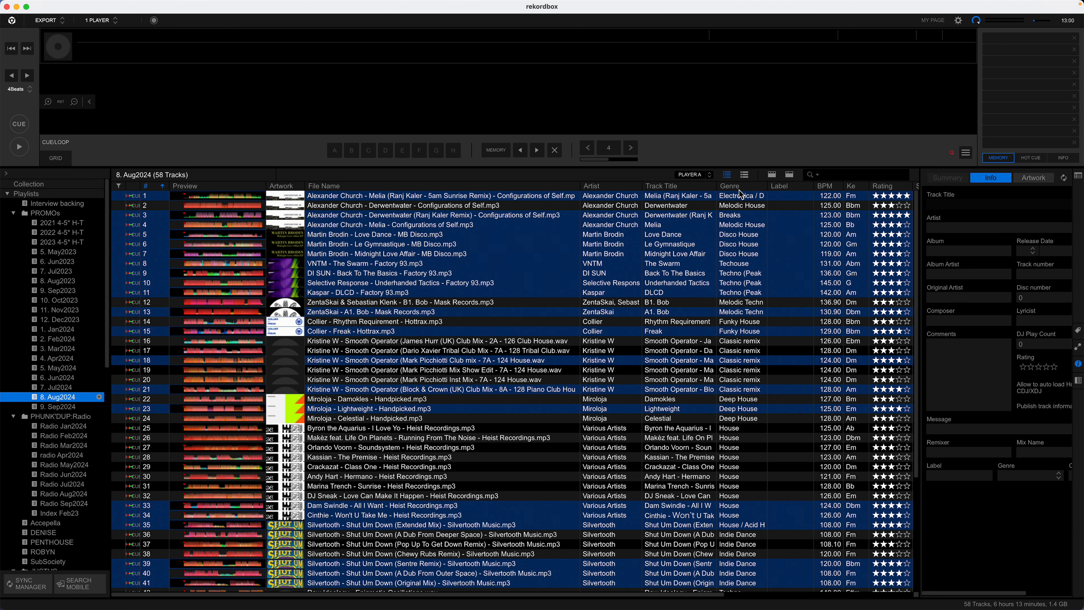
mouse_move(897, 189)
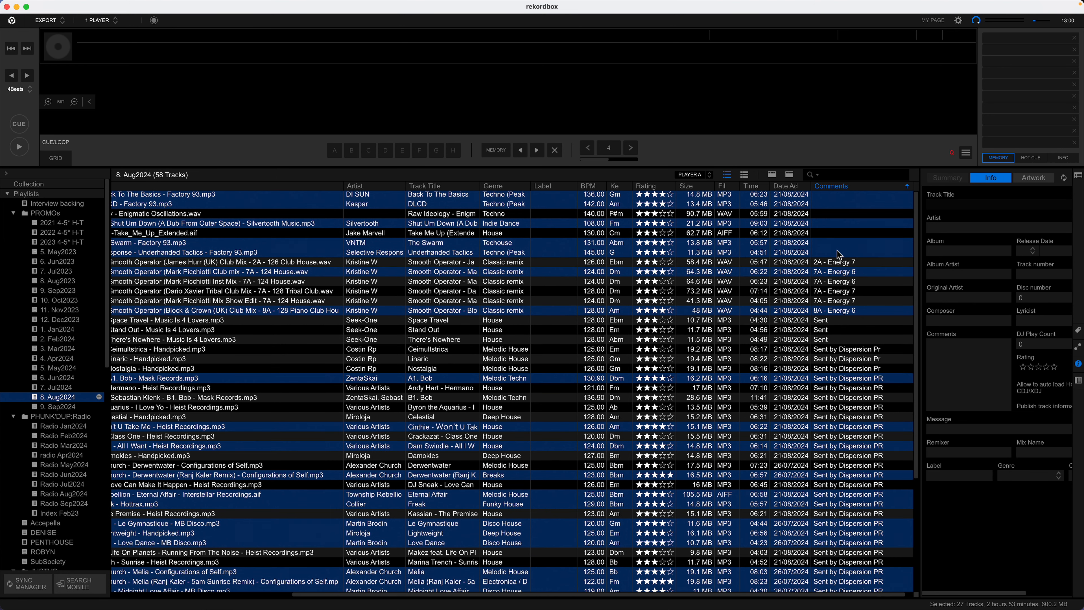
- Sort the 8. Aug2024 track list by the Comments column
left_click(207, 253)
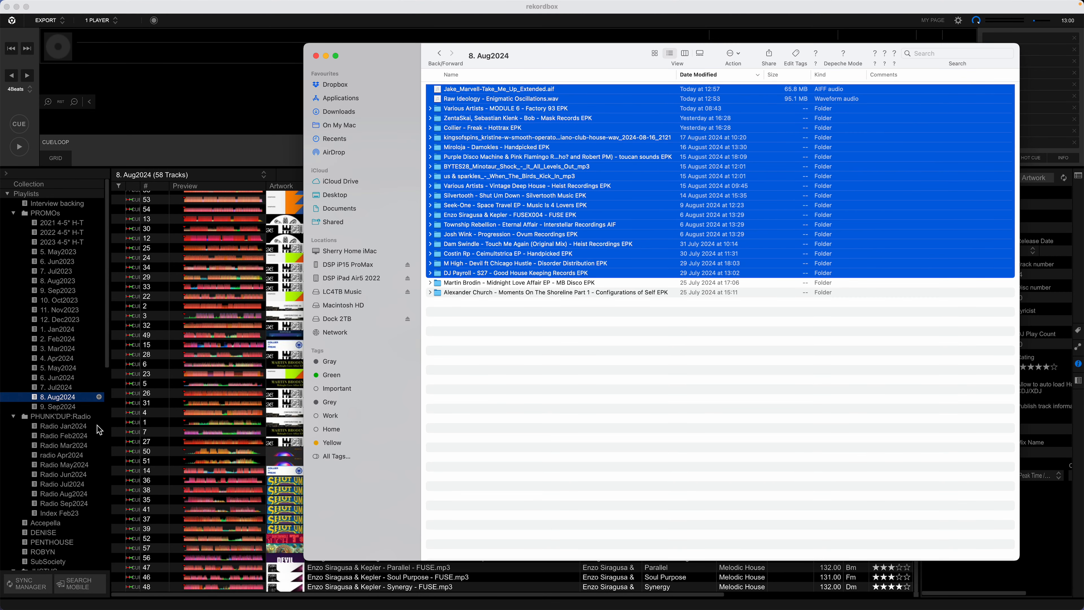
- Move the four Alexander Church tracks into 9. Sep2024 and show that playlist
left_click(59, 405)
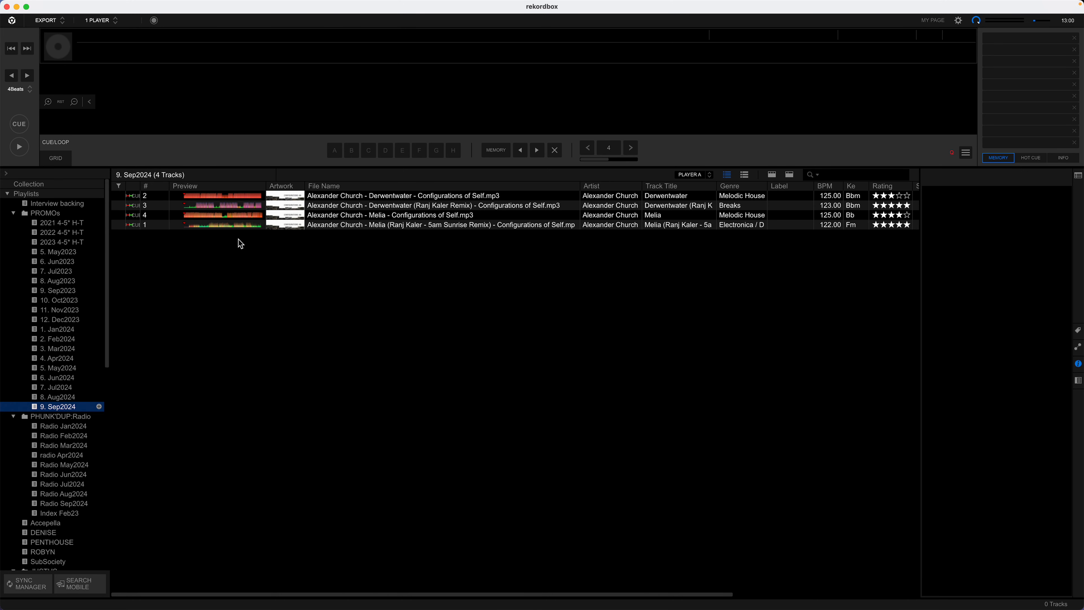
mouse_move(358, 212)
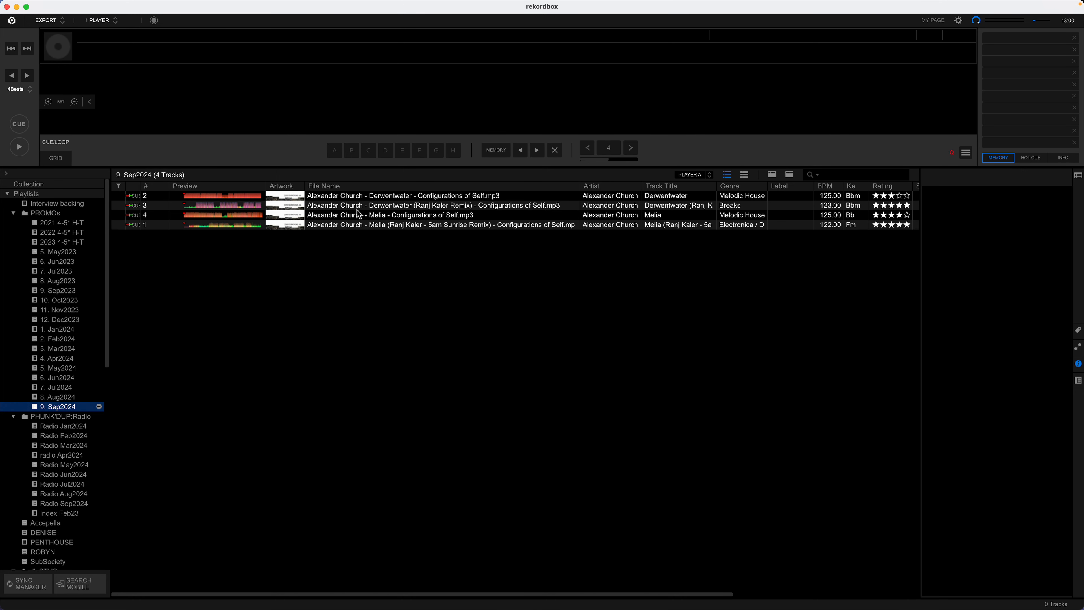
mouse_move(17, 467)
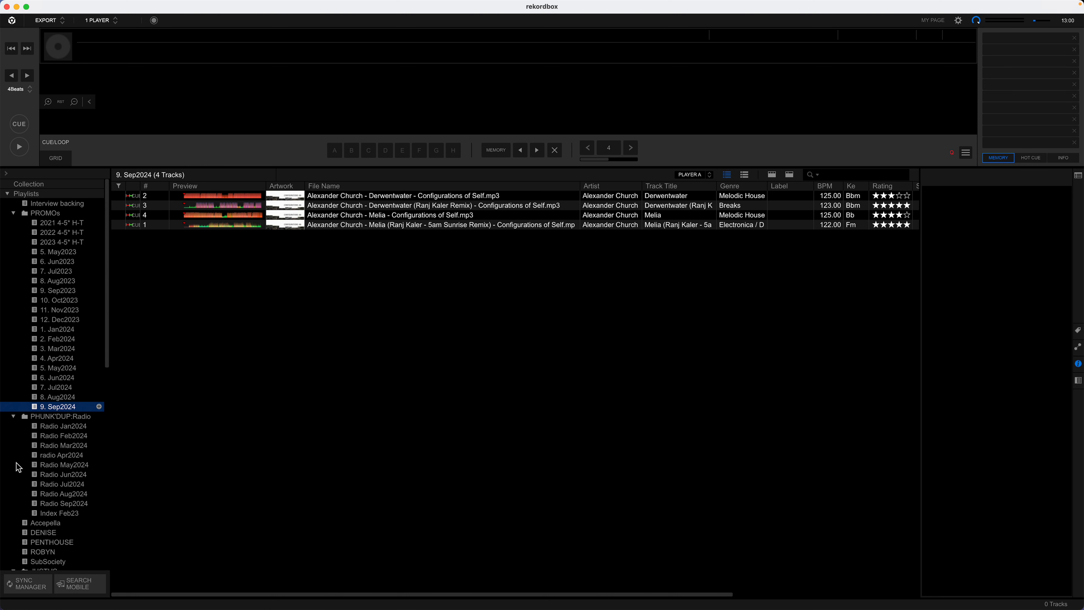
mouse_move(295, 265)
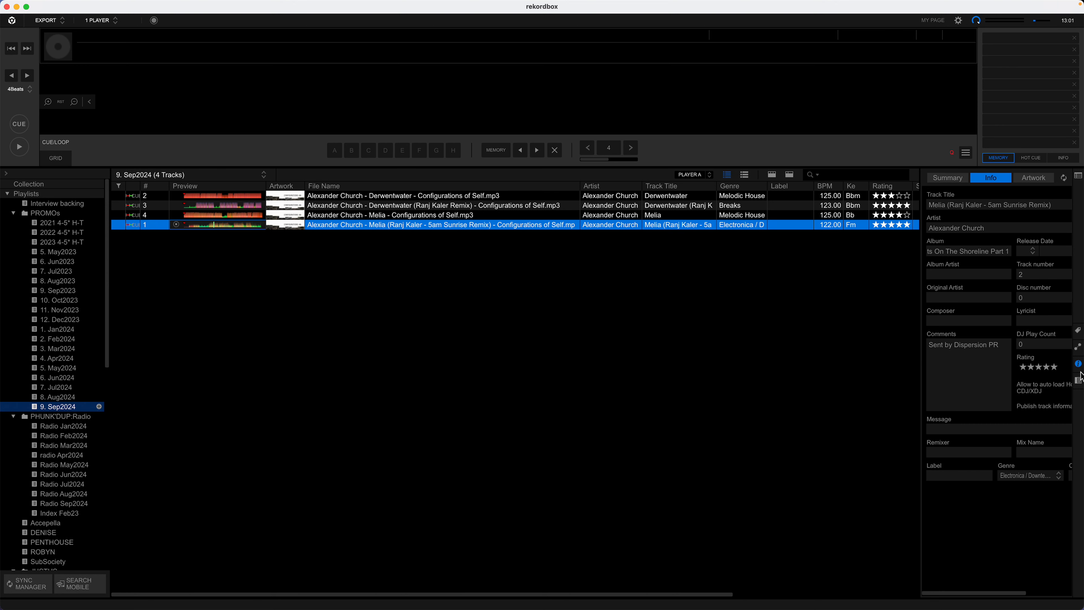
mouse_move(584, 202)
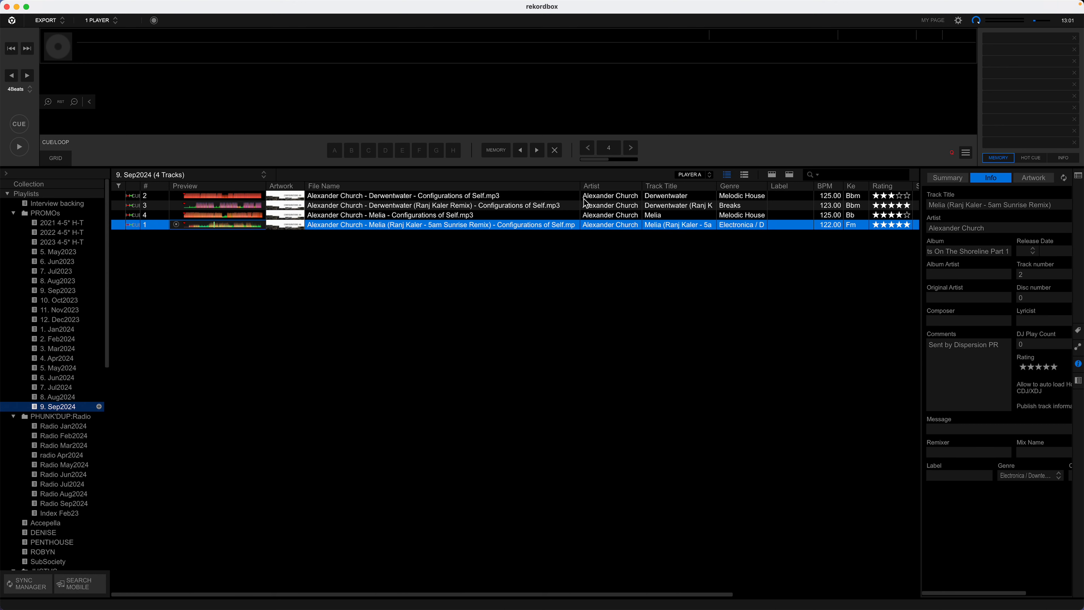
mouse_move(765, 230)
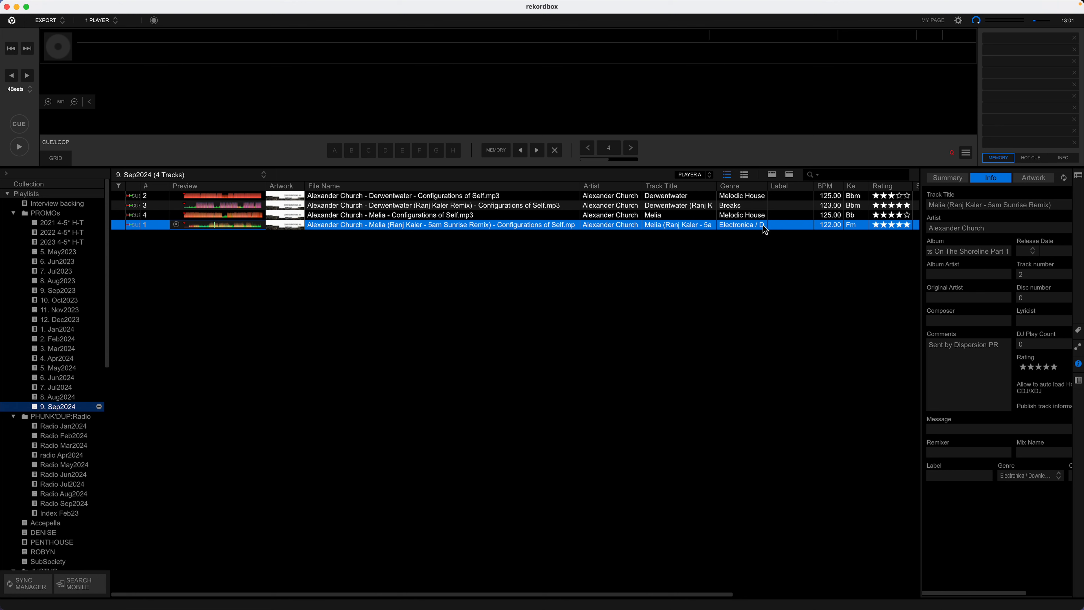
left_click(415, 215)
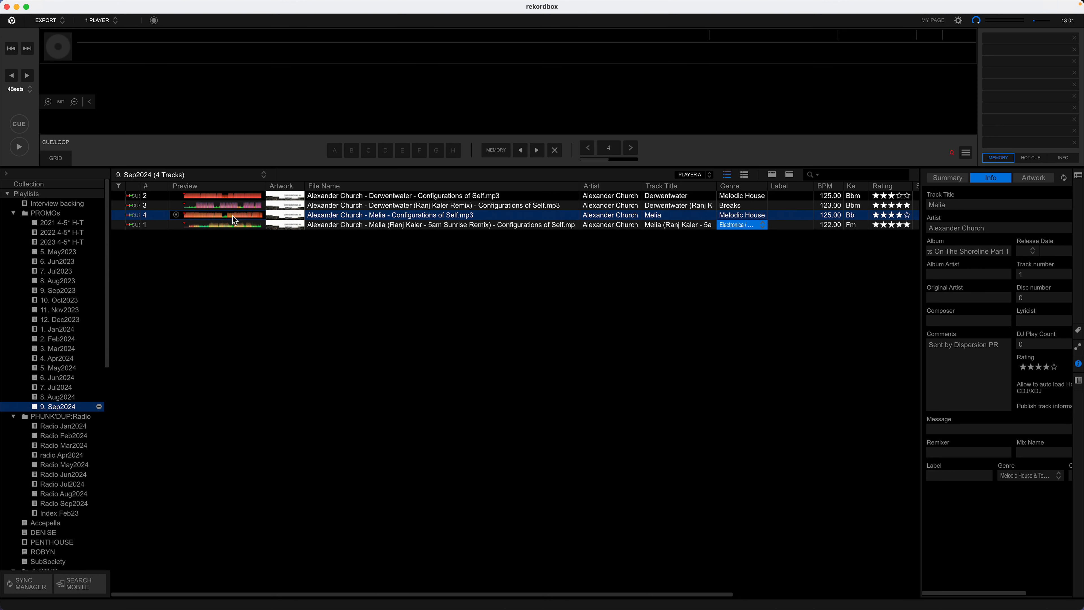
mouse_move(191, 225)
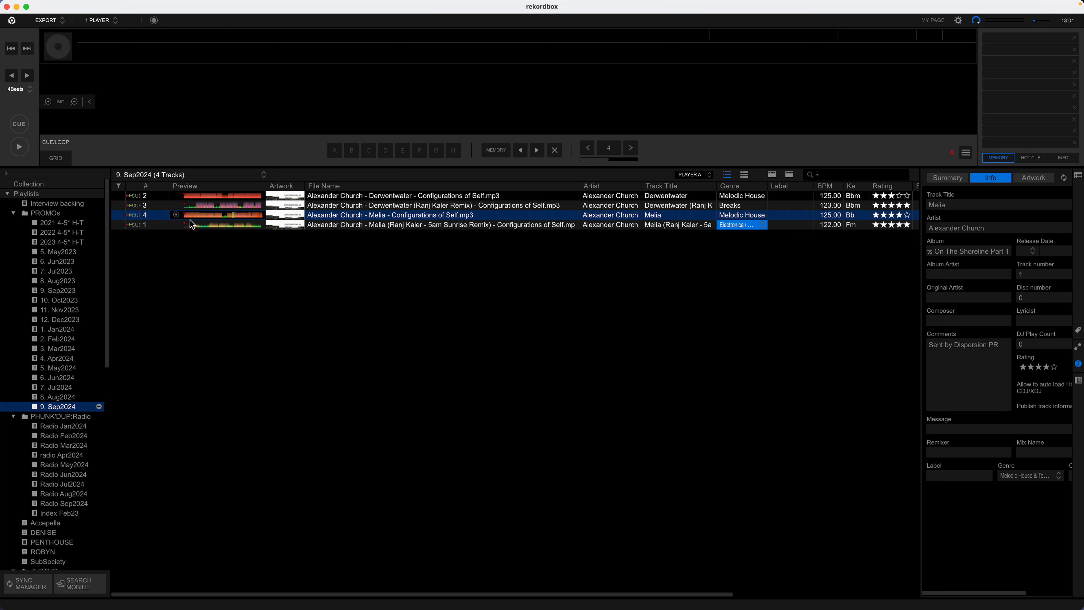
mouse_move(191, 224)
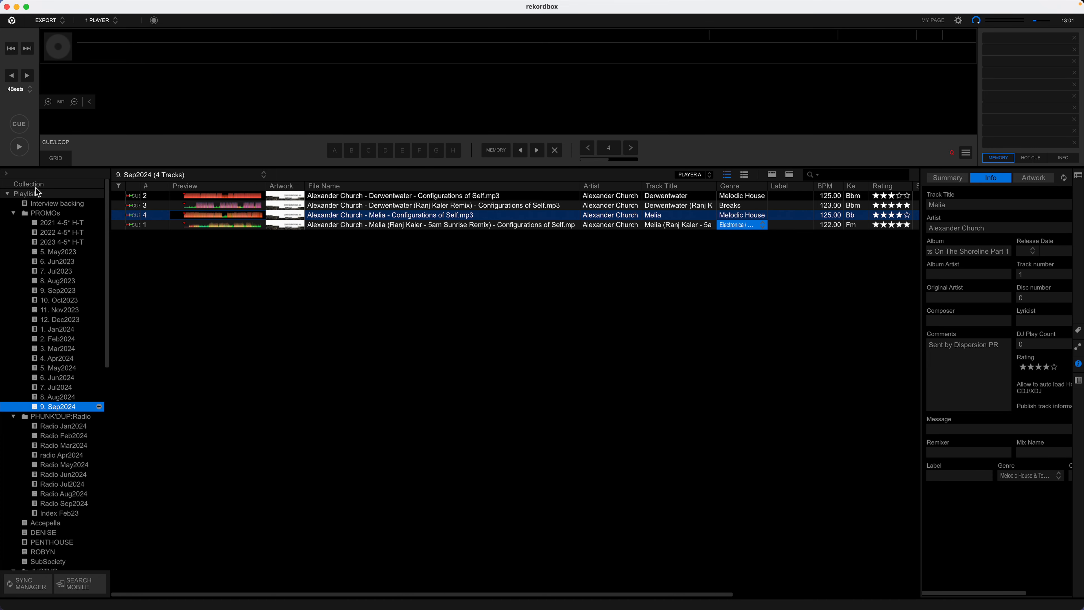
- Show the full 6,656-track Collection and bring up the Sync Manager for the drive
left_click(29, 184)
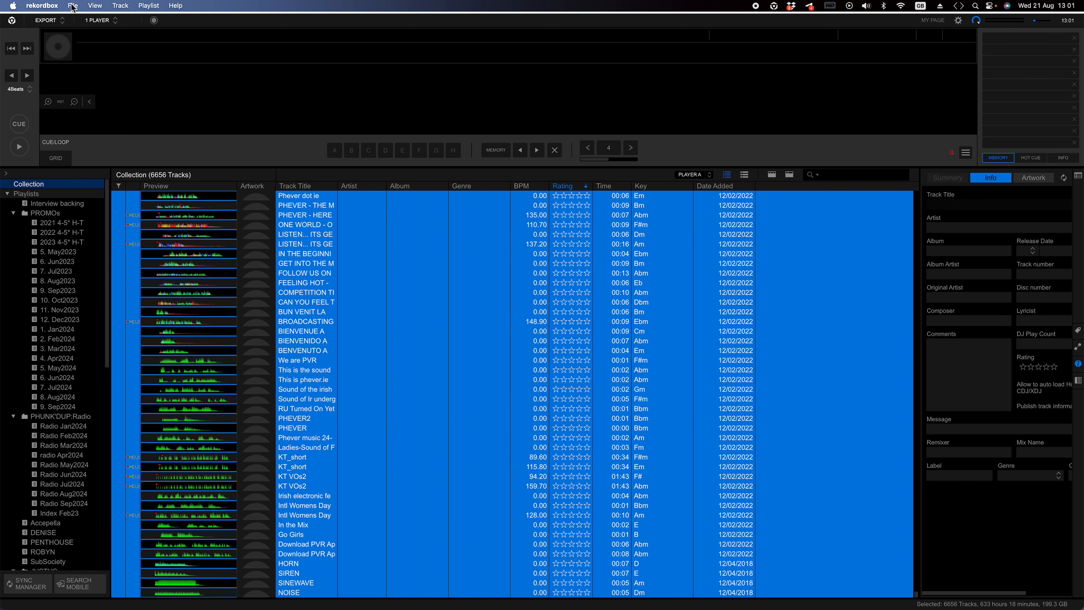
left_click(73, 5)
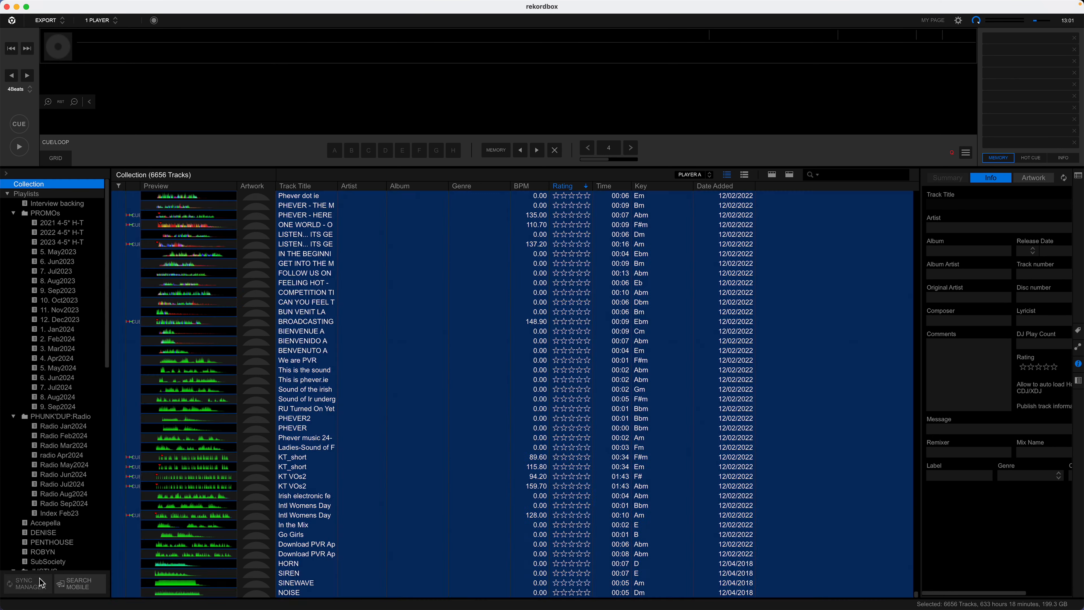
left_click(26, 584)
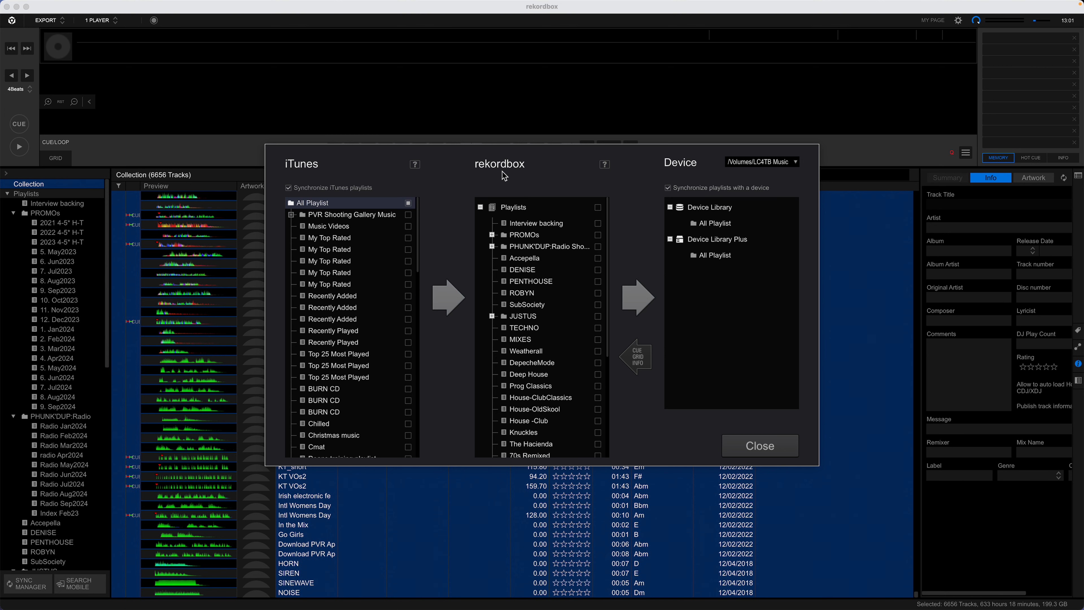
mouse_move(292, 434)
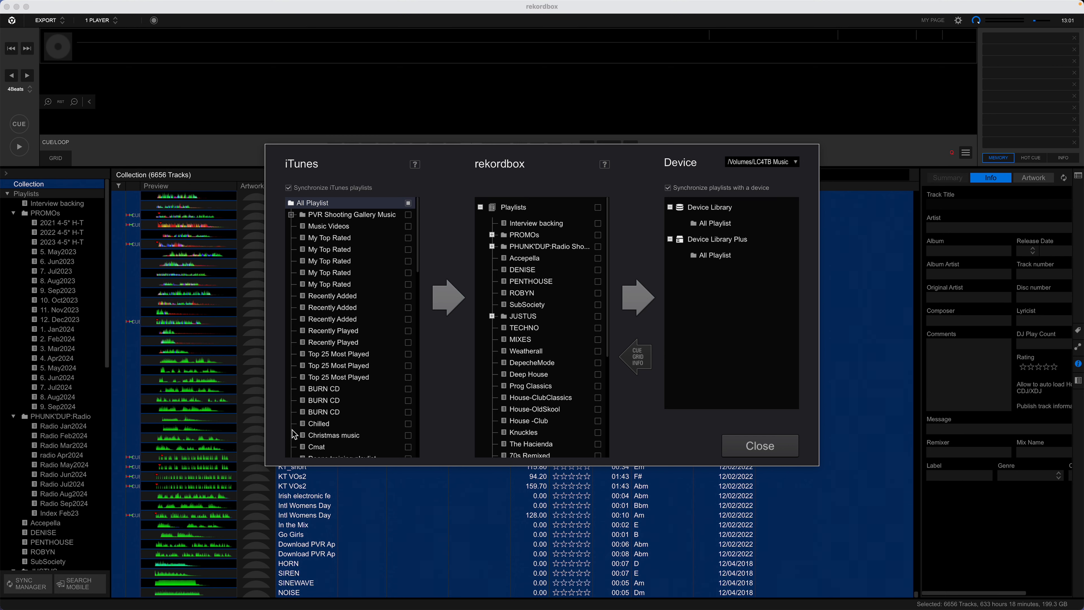
mouse_move(523, 384)
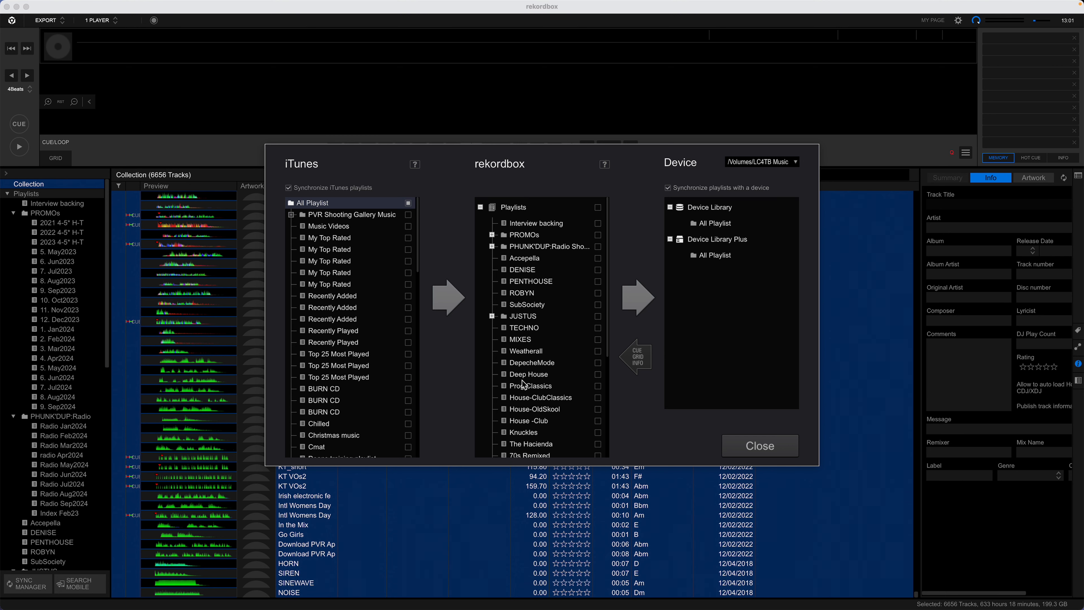
- Keep /Volumes/LC4TB Music as sync device, tick all rekordbox Playlists, and close the sync window
left_click(760, 161)
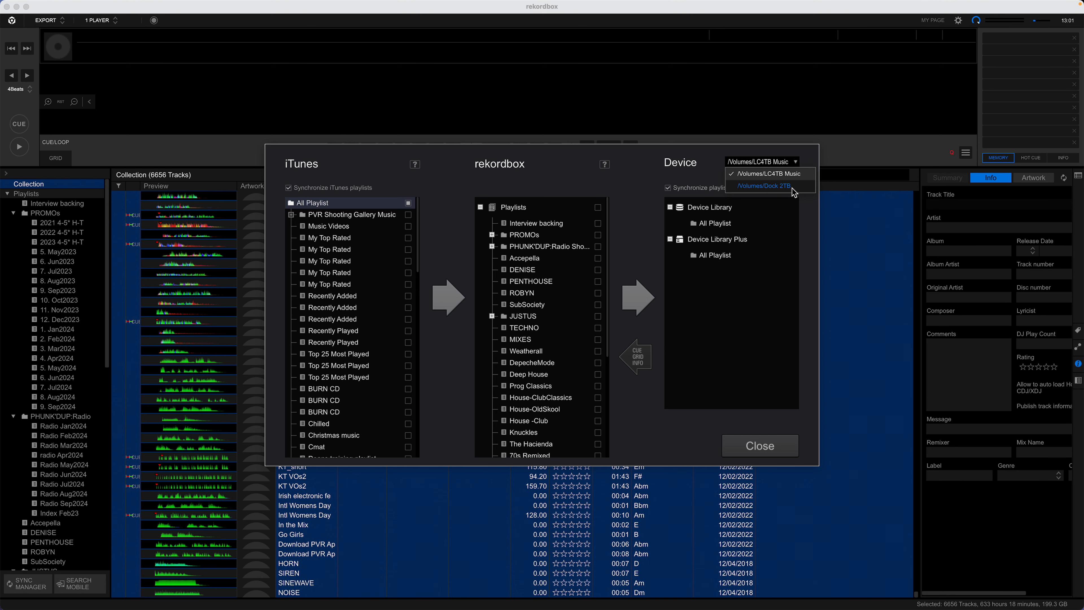
mouse_move(767, 188)
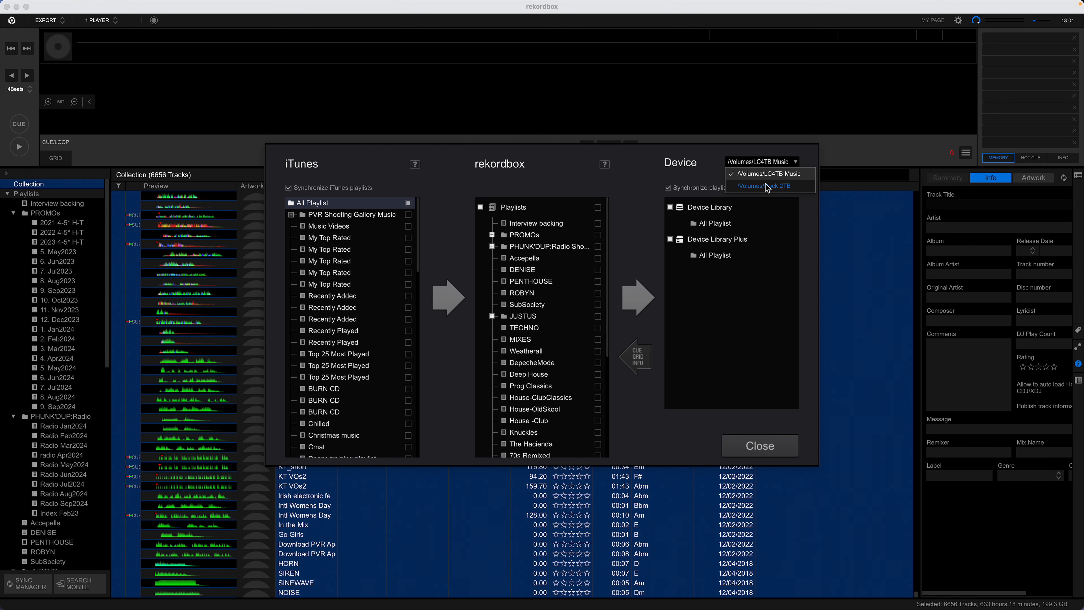
left_click(760, 173)
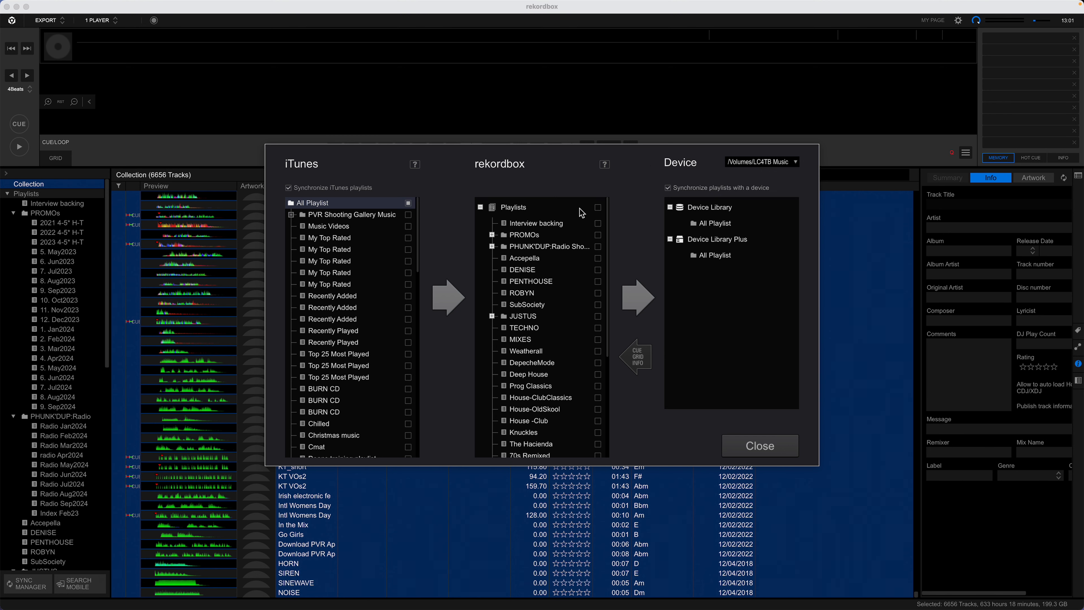
left_click(597, 207)
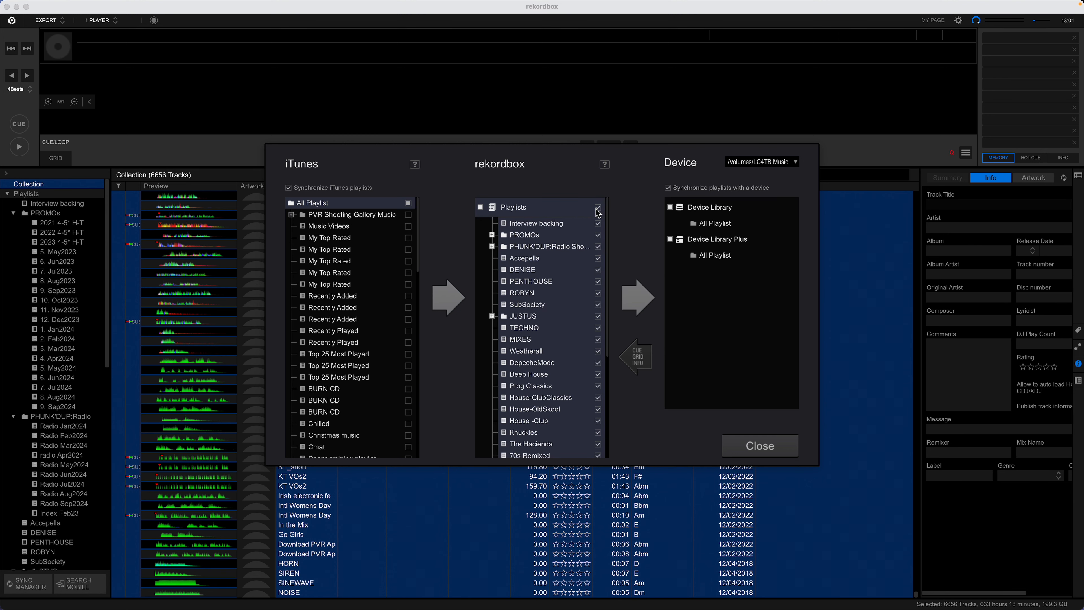
left_click(758, 445)
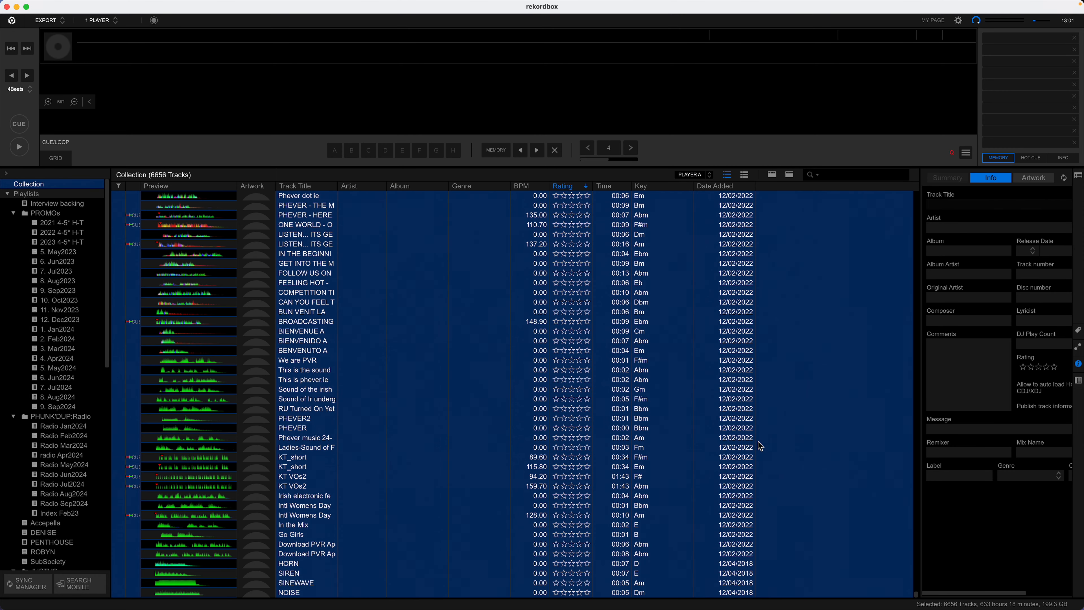
mouse_move(229, 397)
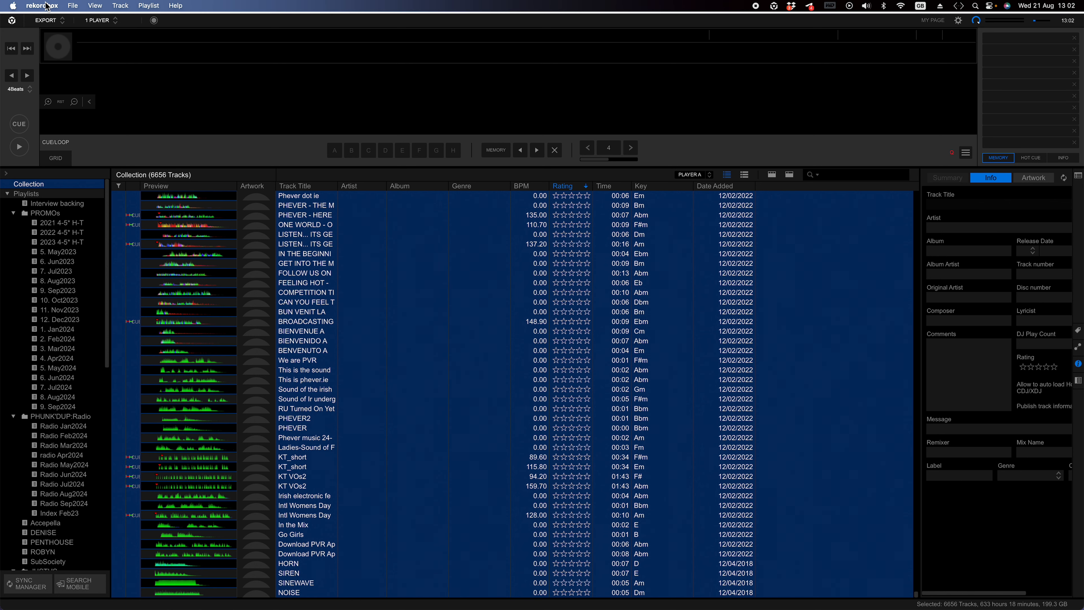
- Export the collection in xml format to Downloads as RekordBox21082024 and save it
left_click(71, 6)
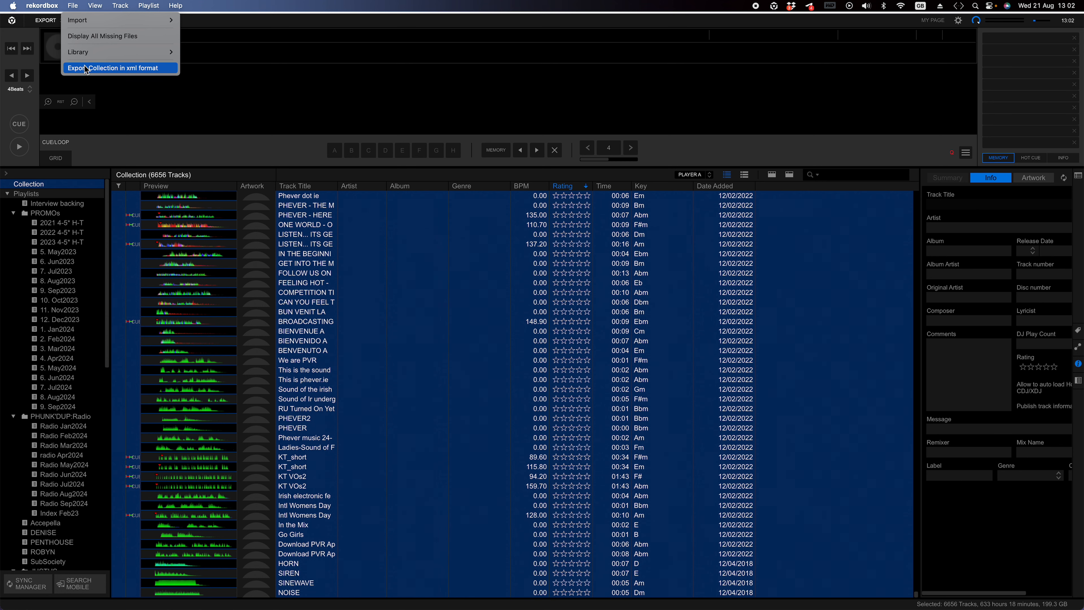
left_click(114, 68)
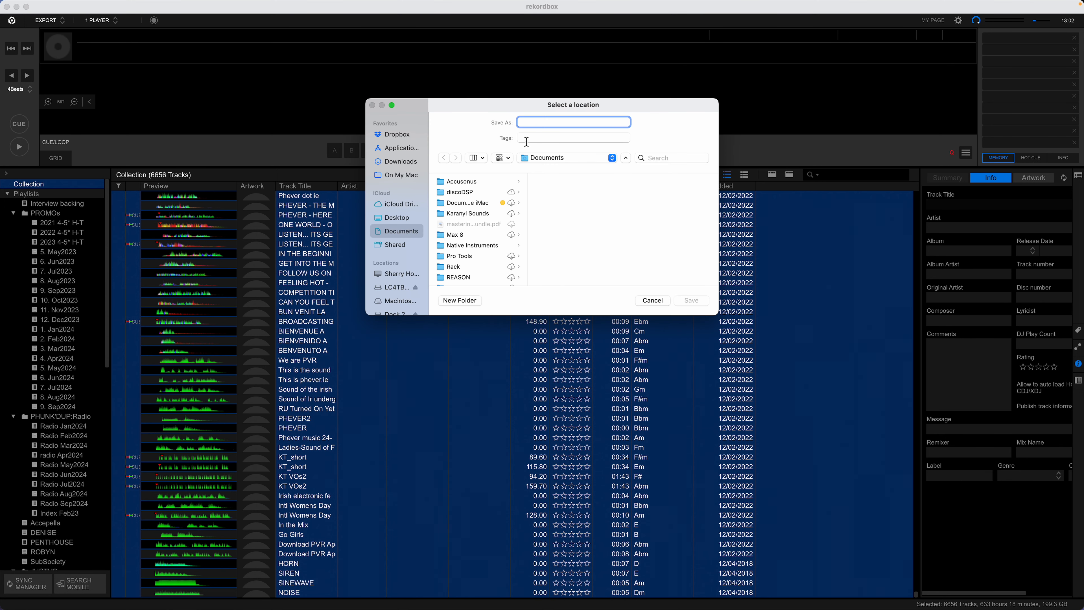
left_click(399, 161)
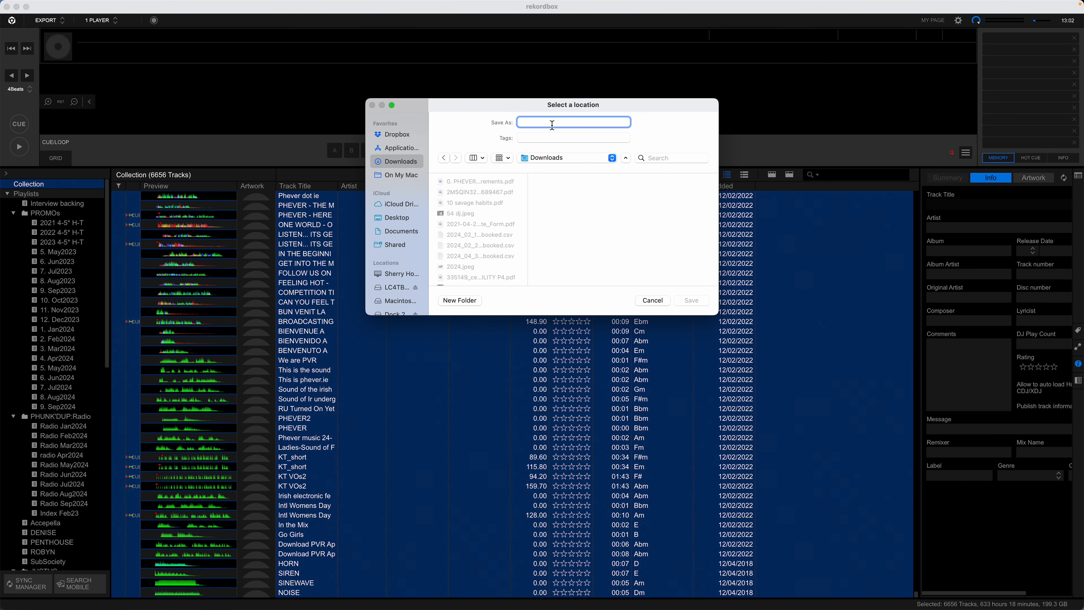
type("RekordBox21082024")
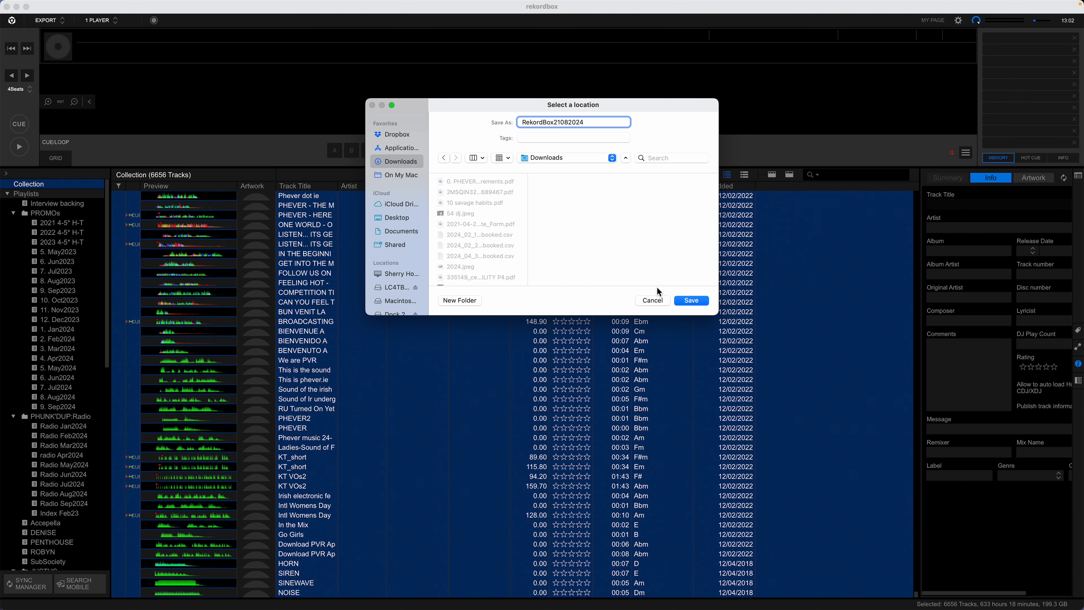
mouse_move(690, 283)
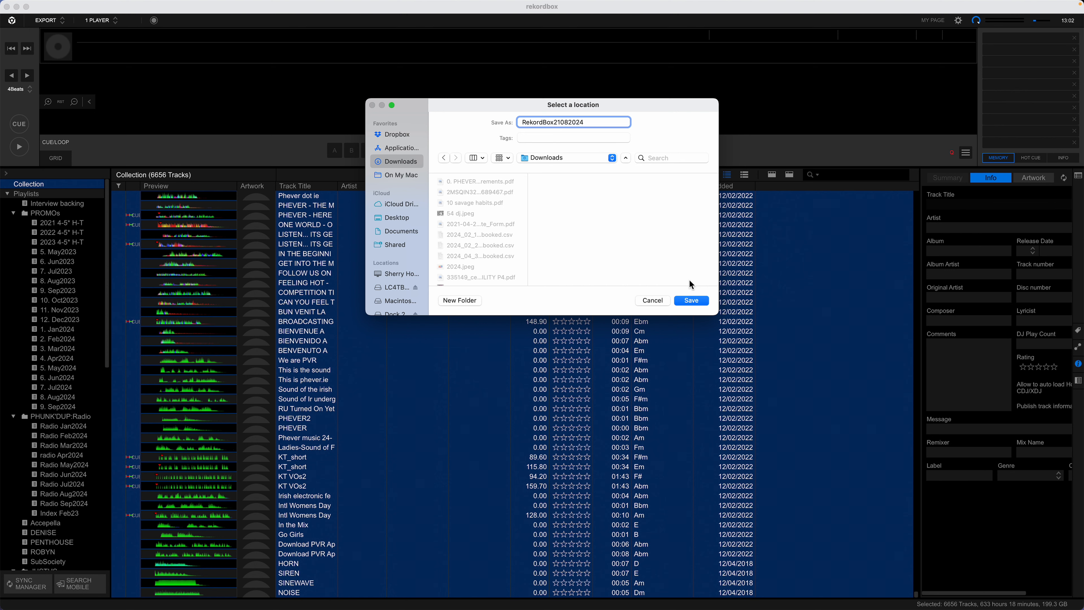
left_click(690, 300)
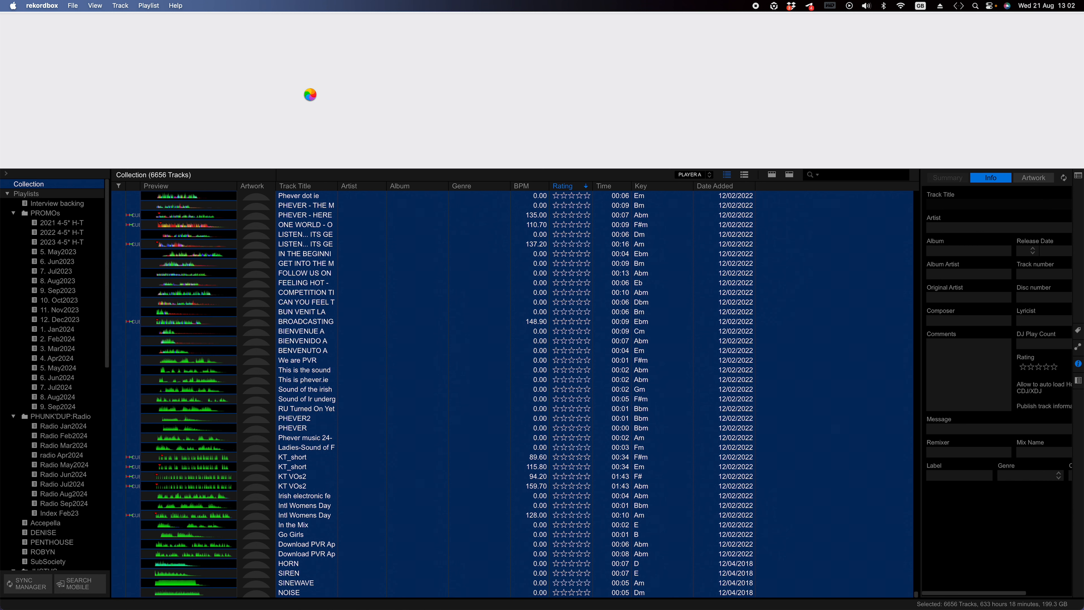
mouse_move(519, 376)
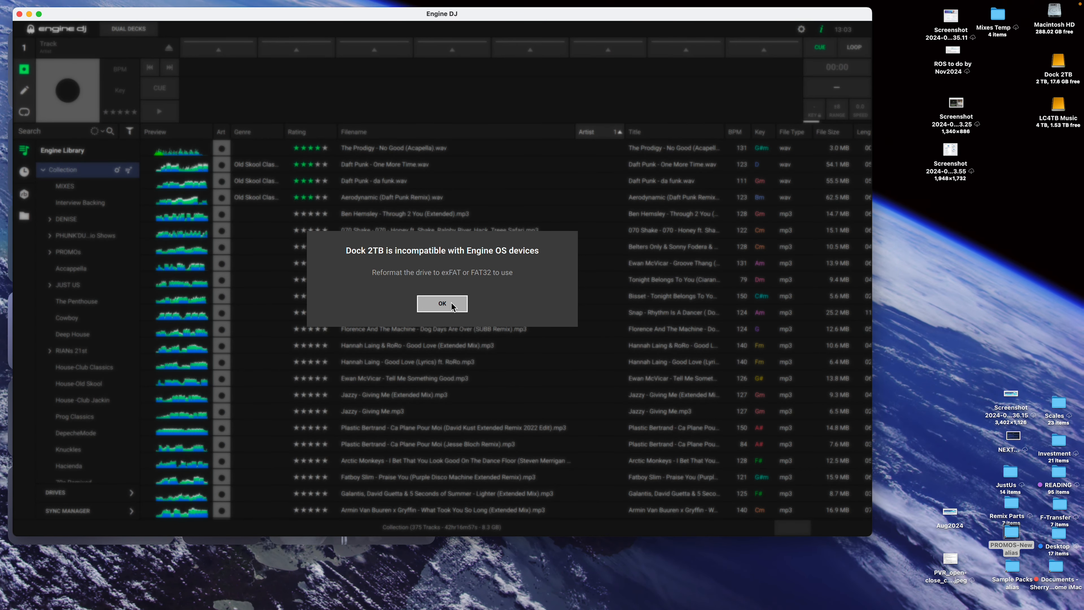
- Dismiss the drive warning and refresh the Rekordbox Library from RekordBox21082024.xml in Downloads
left_click(441, 302)
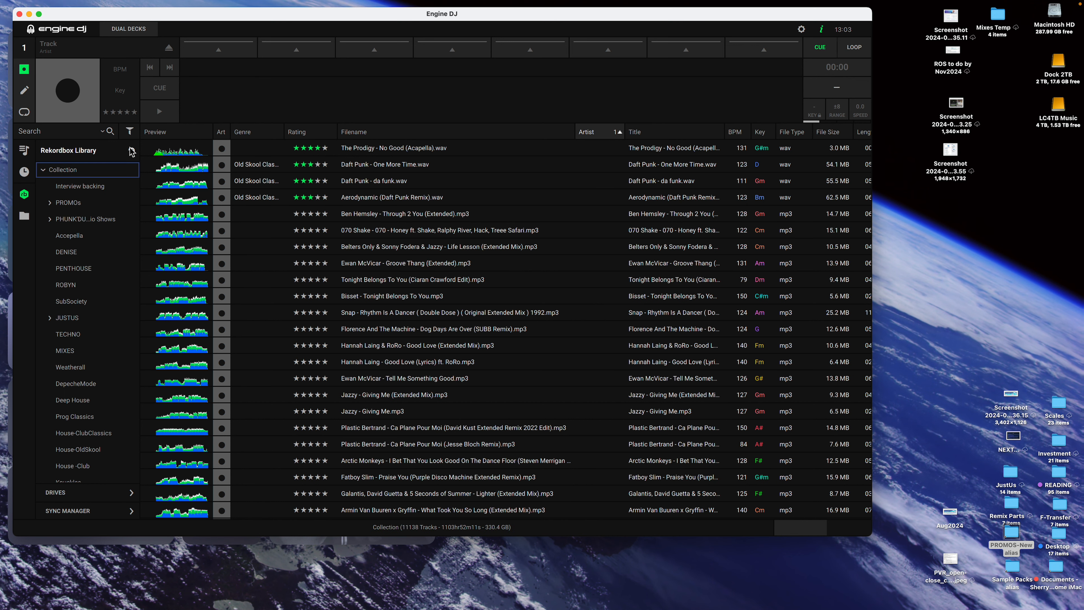
left_click(131, 150)
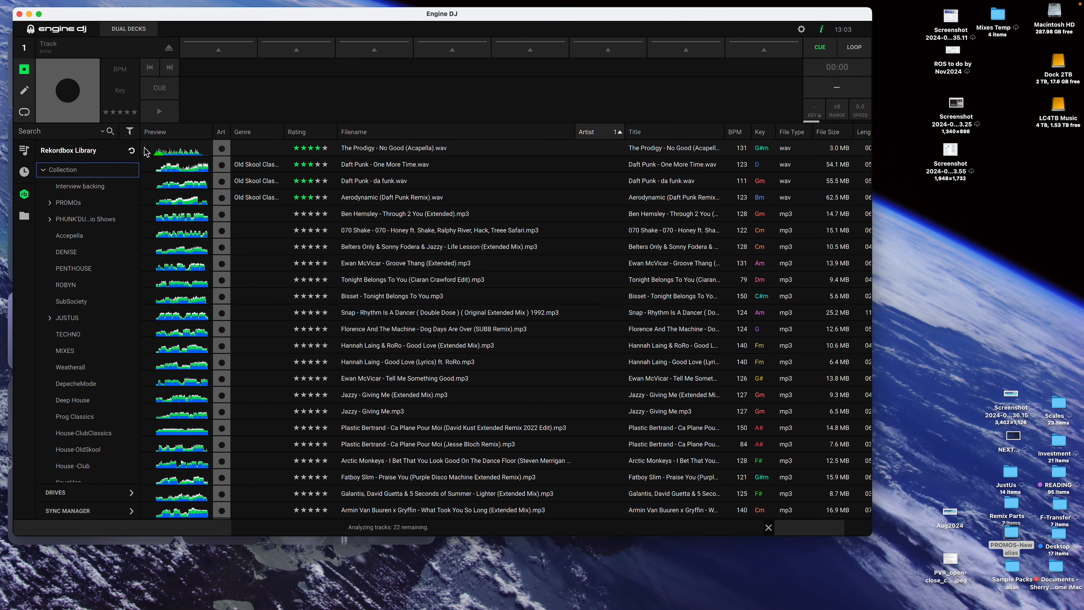
mouse_move(130, 151)
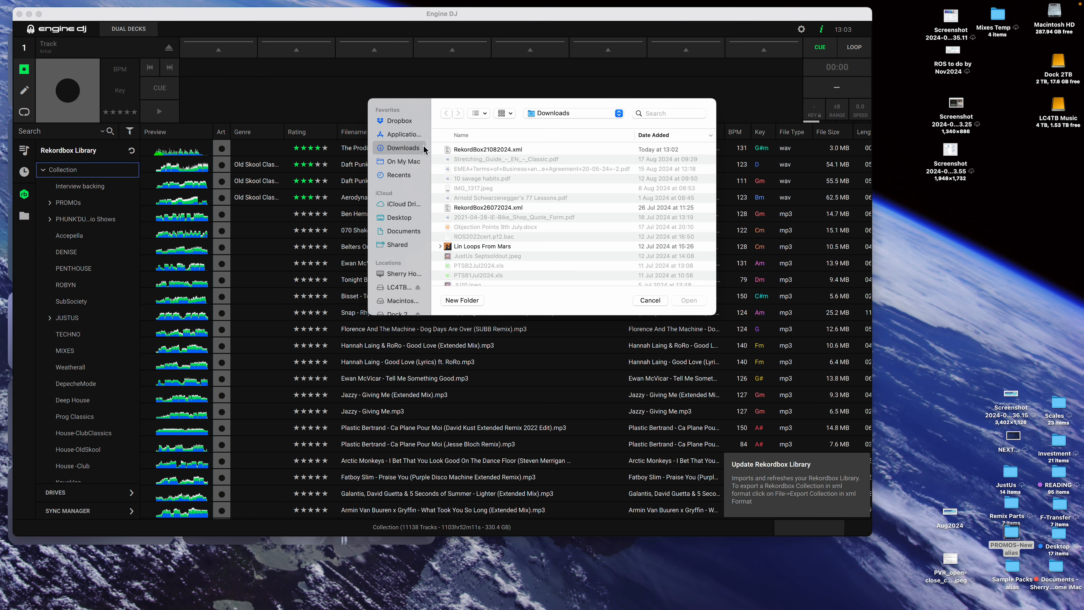
left_click(487, 149)
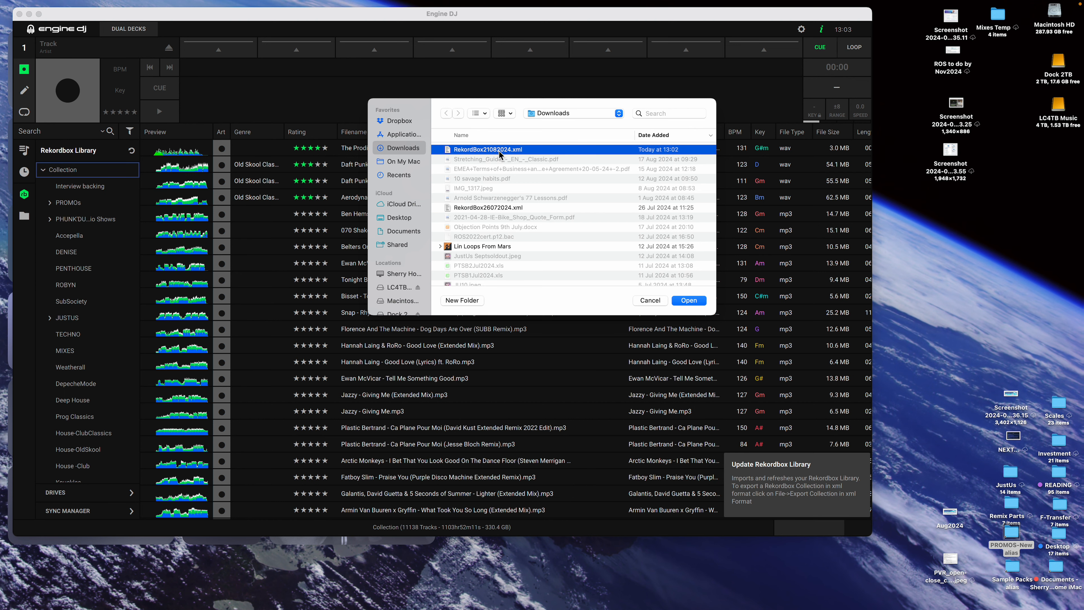
left_click(687, 300)
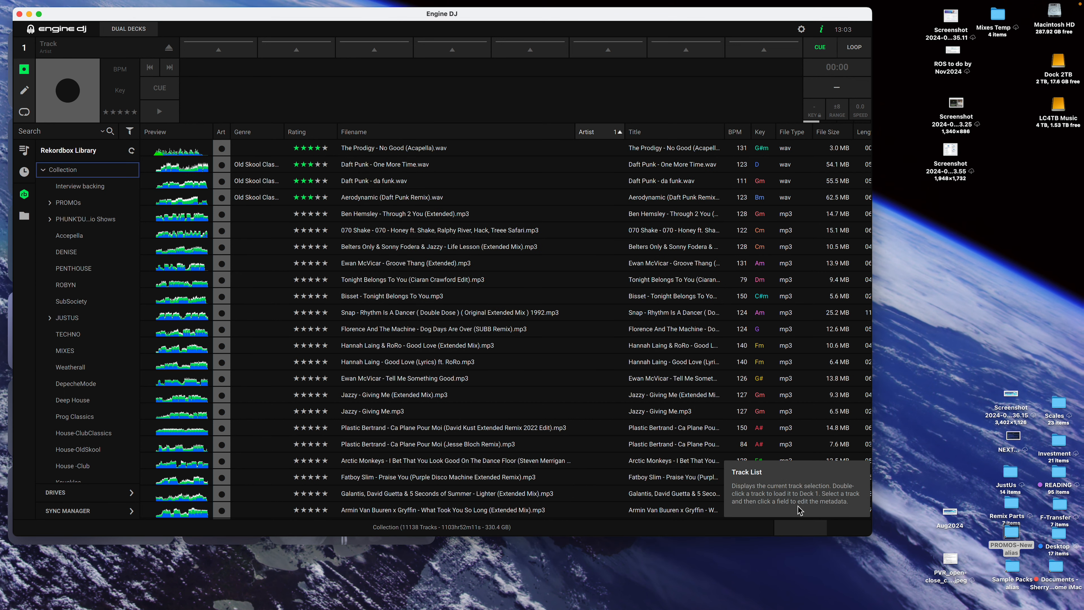
mouse_move(814, 531)
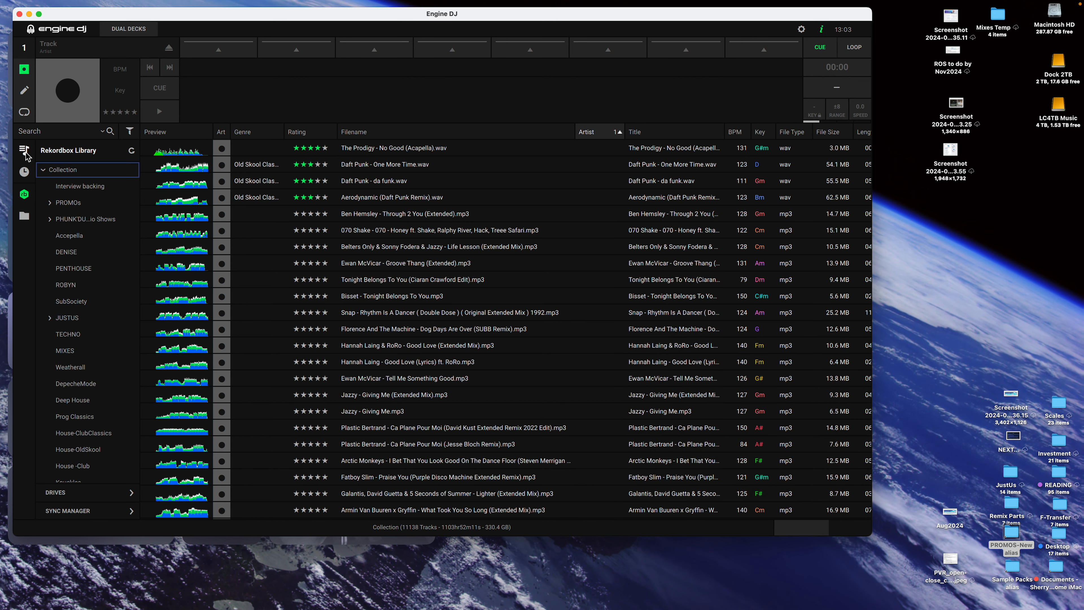
mouse_move(24, 197)
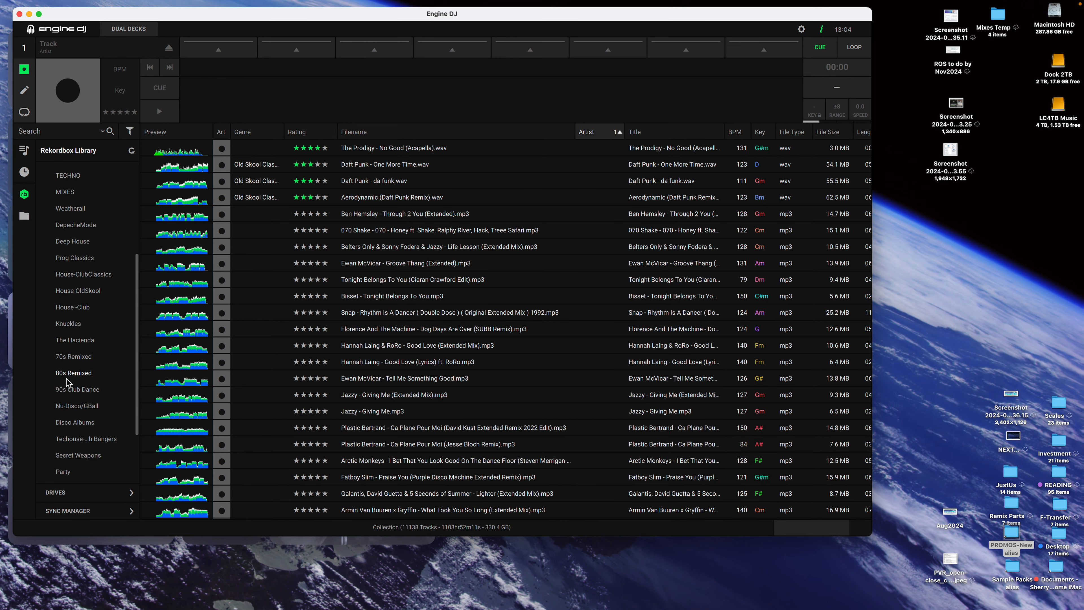
- Drag the Rekordbox PROMOs 8. Aug2024 tracks onto Engine Library's 8. Aug2024 playlist
left_click(68, 202)
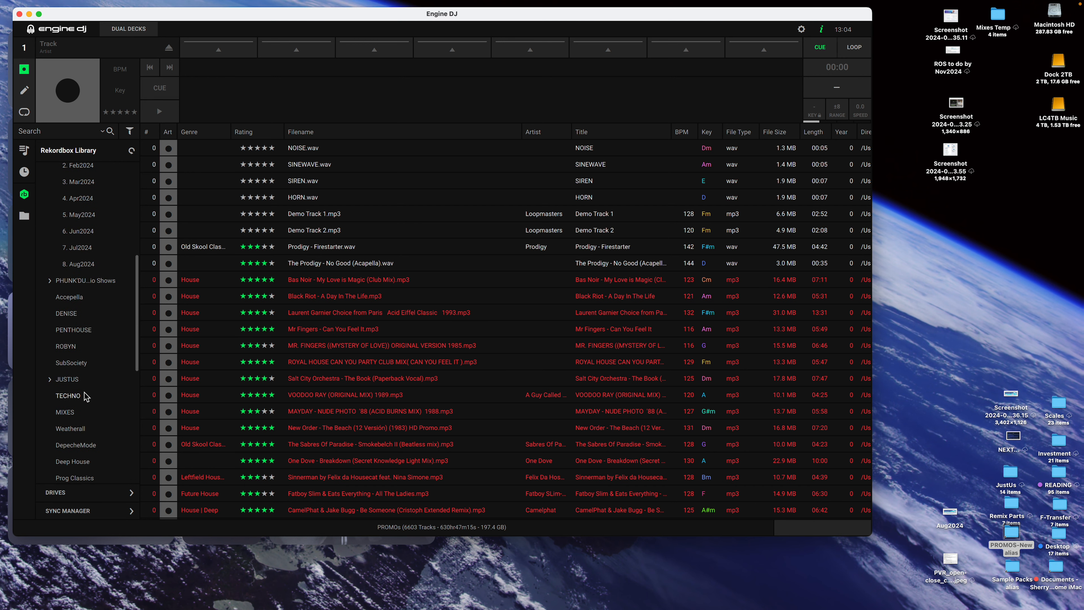
left_click(78, 263)
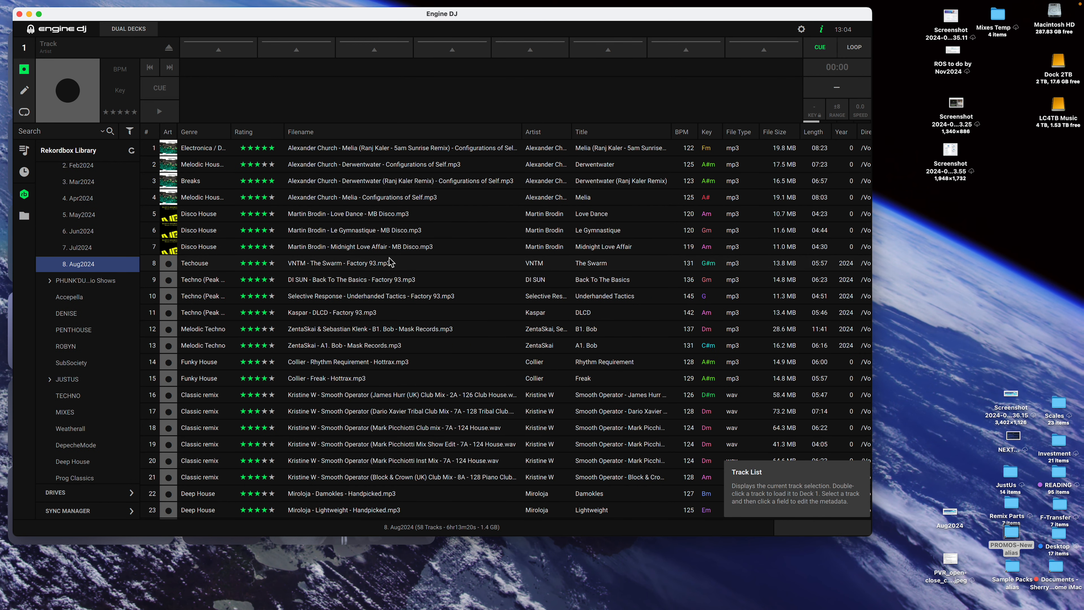
mouse_move(378, 252)
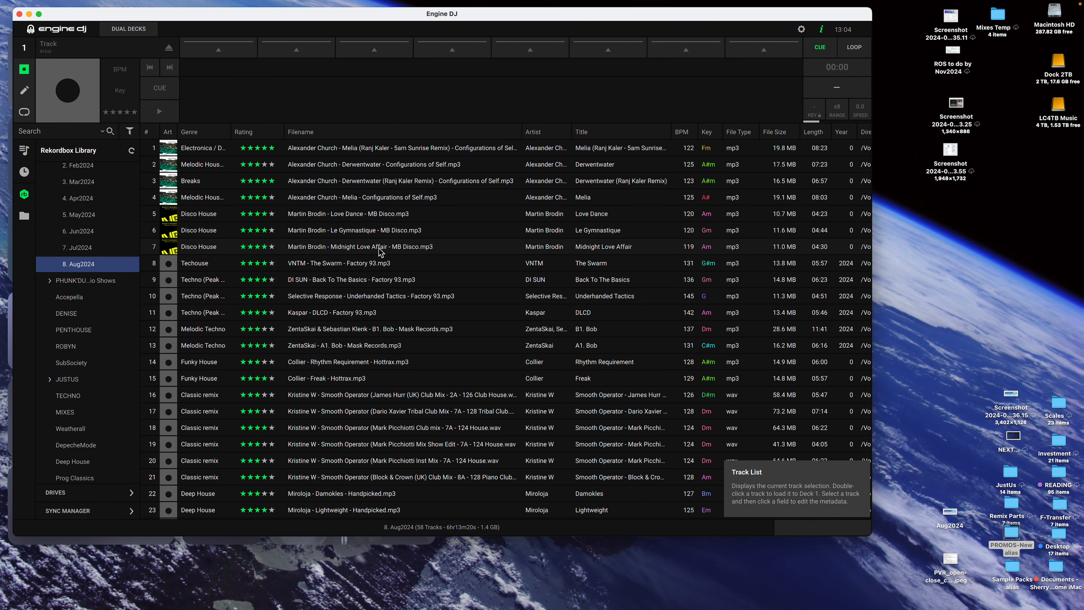
left_click(360, 246)
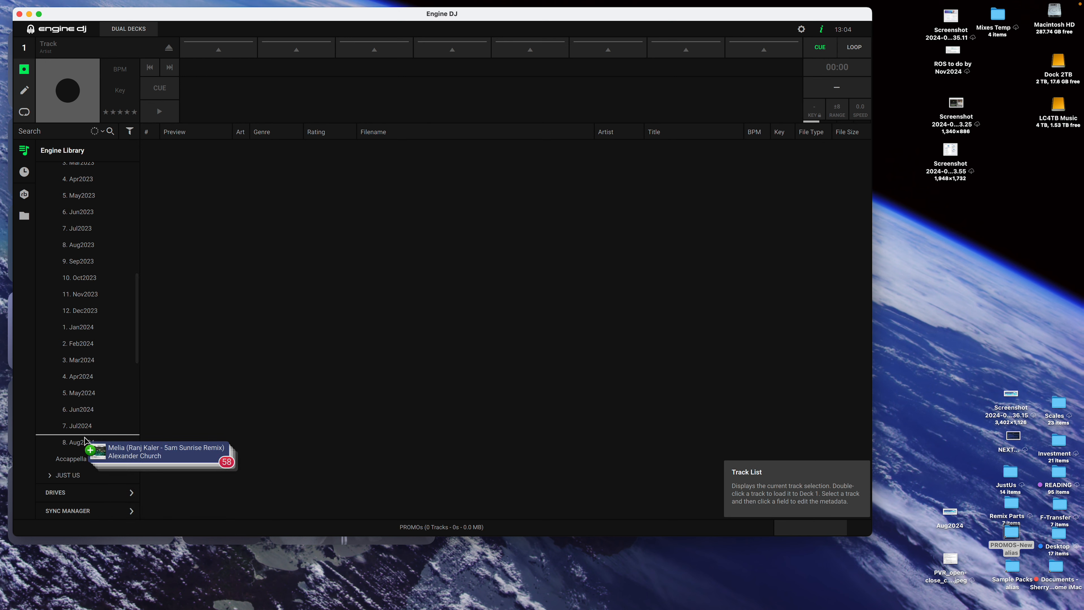
left_click(78, 442)
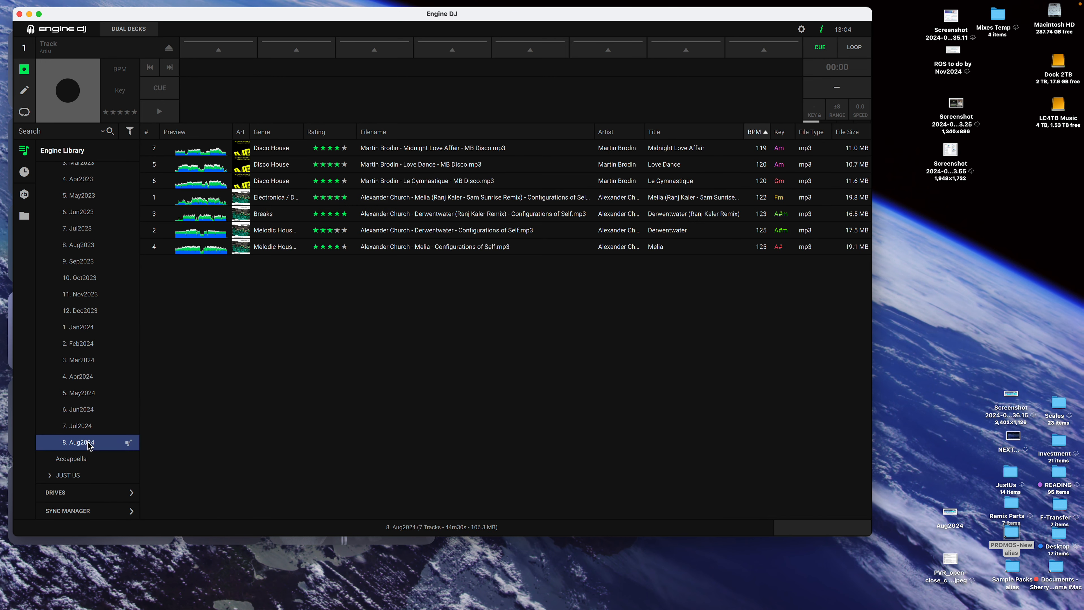
mouse_move(149, 408)
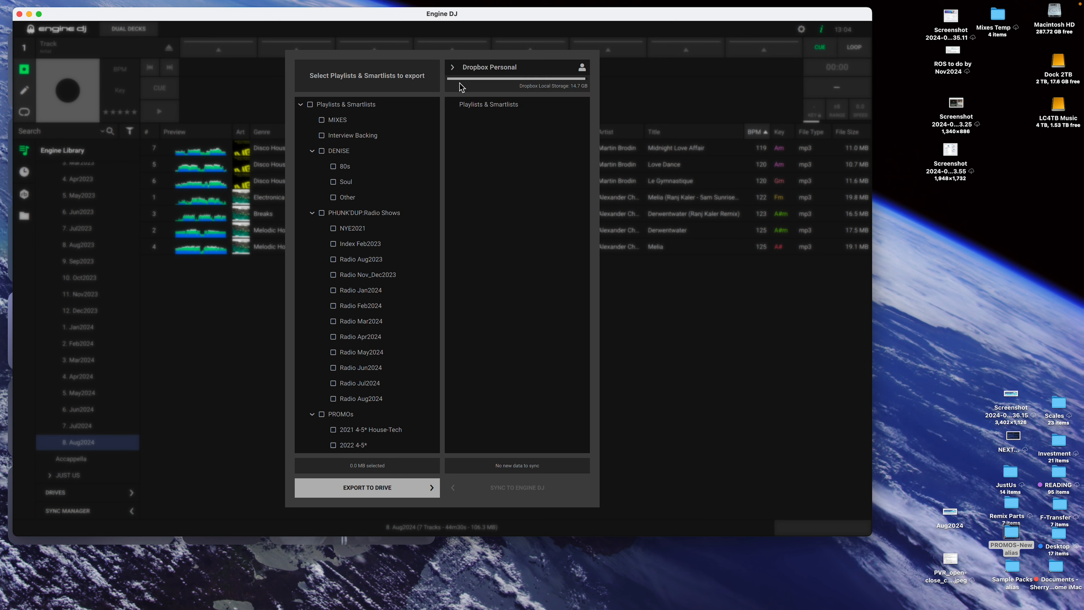
mouse_move(379, 391)
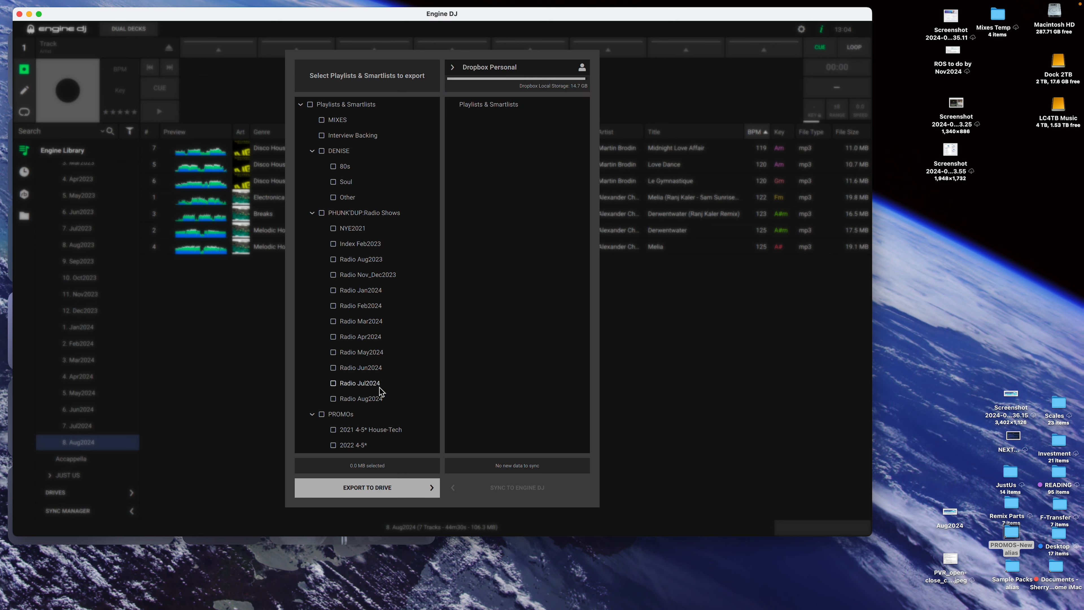
mouse_move(367, 486)
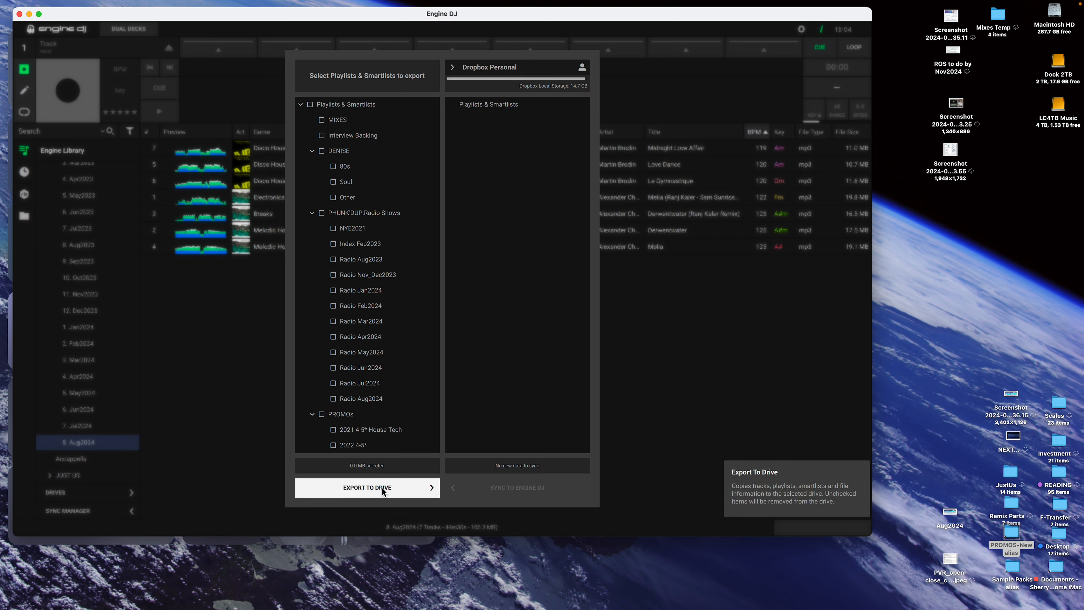